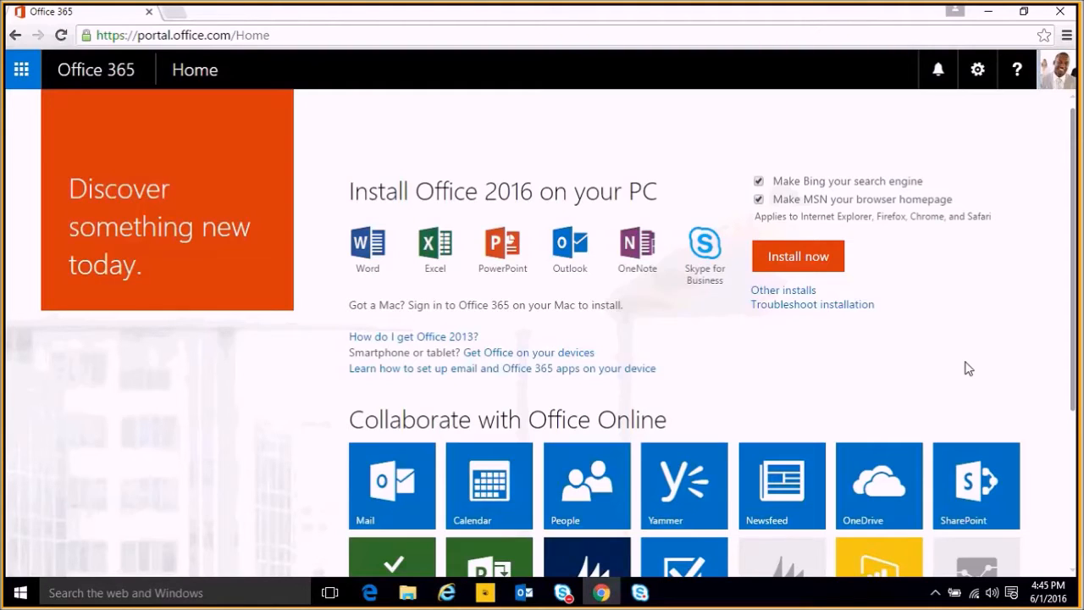
mouse_move(586, 484)
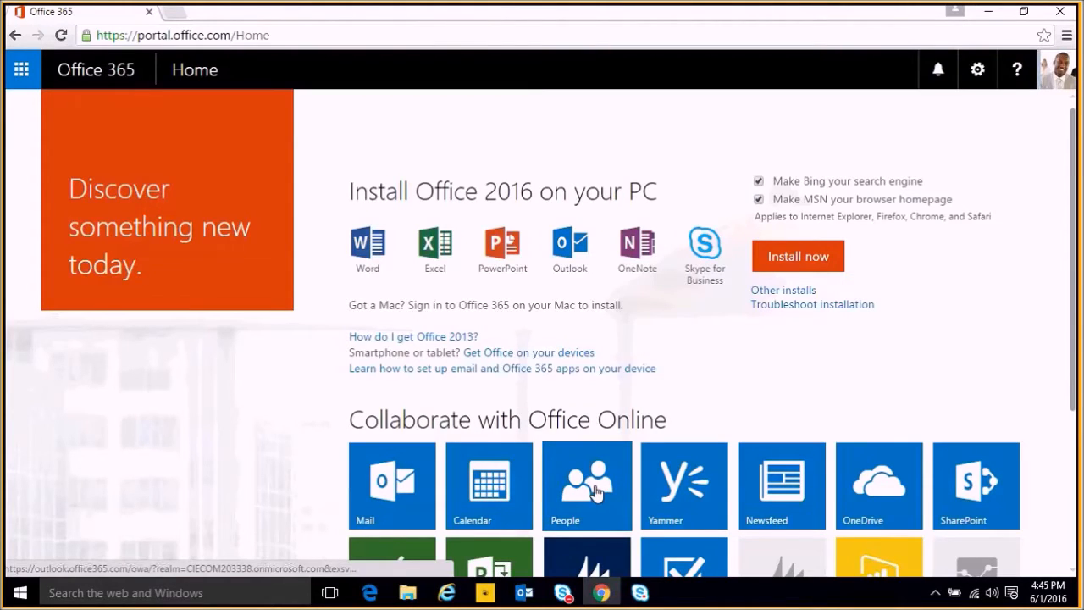
Go from the Office 365 home page to the People contacts page and look through the list.
left_click(586, 484)
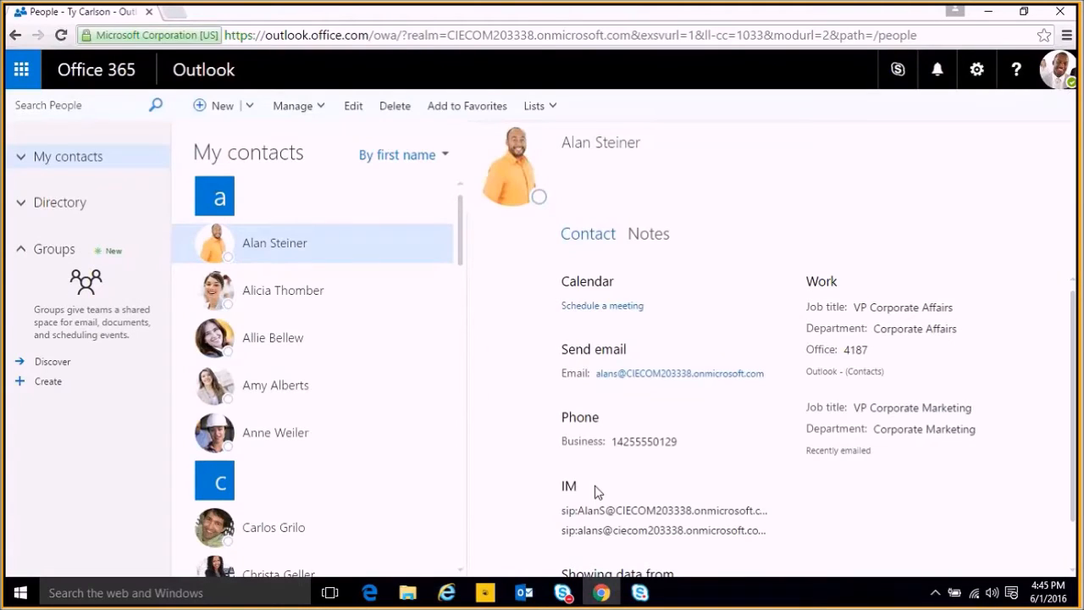
mouse_move(356, 281)
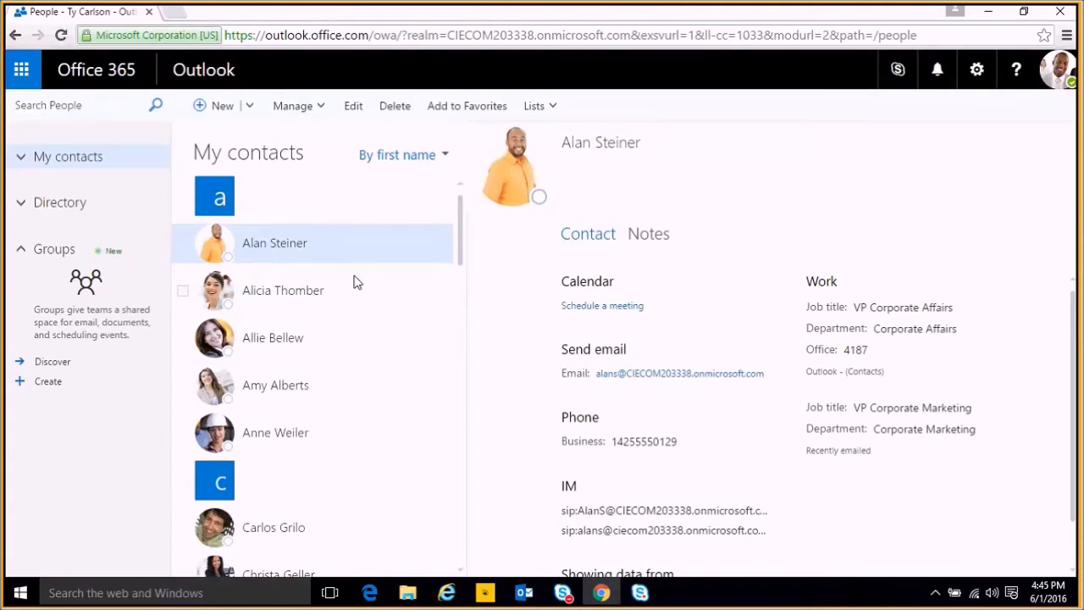
mouse_move(371, 278)
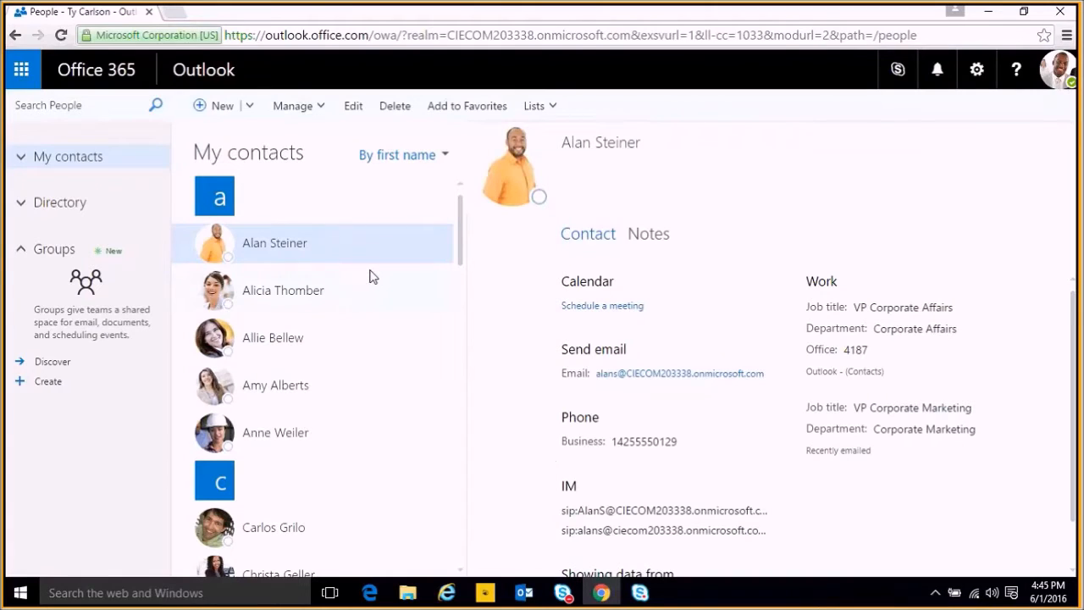
scroll("down", 3)
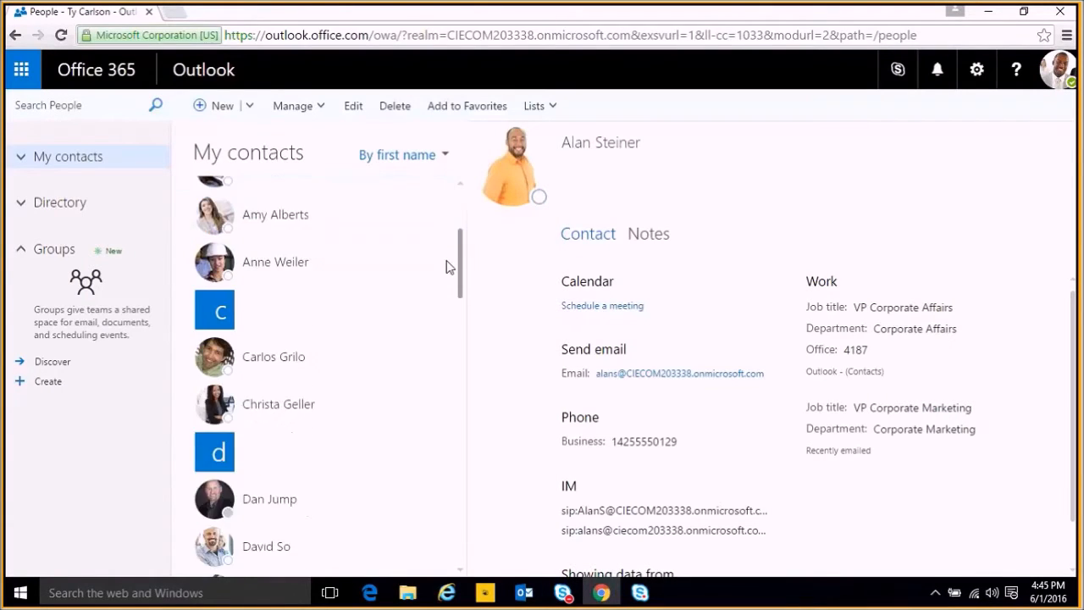
scroll("up", 3)
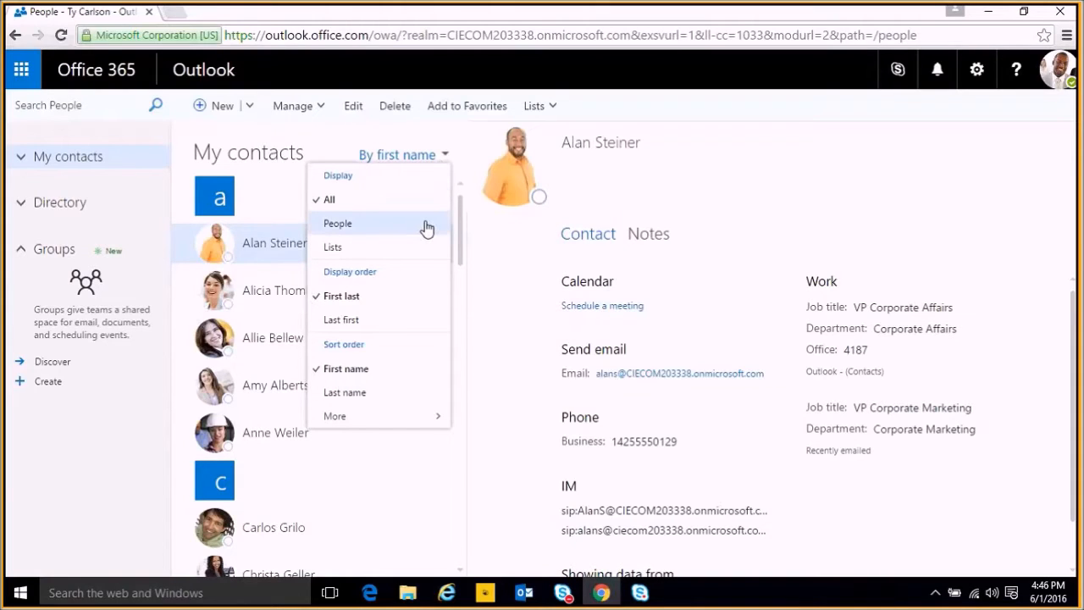
mouse_move(398, 200)
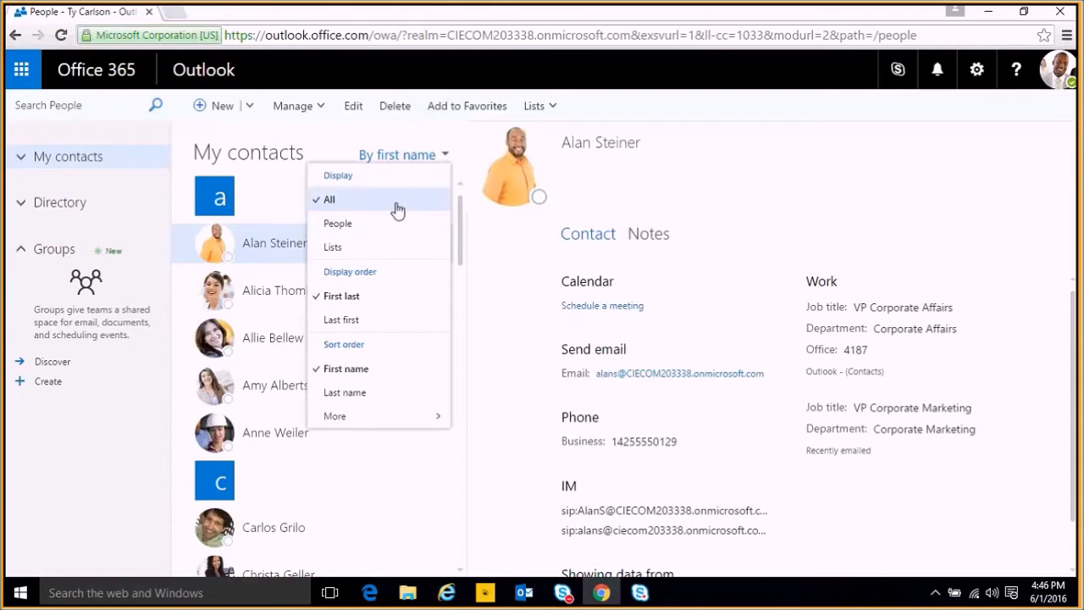
mouse_move(423, 247)
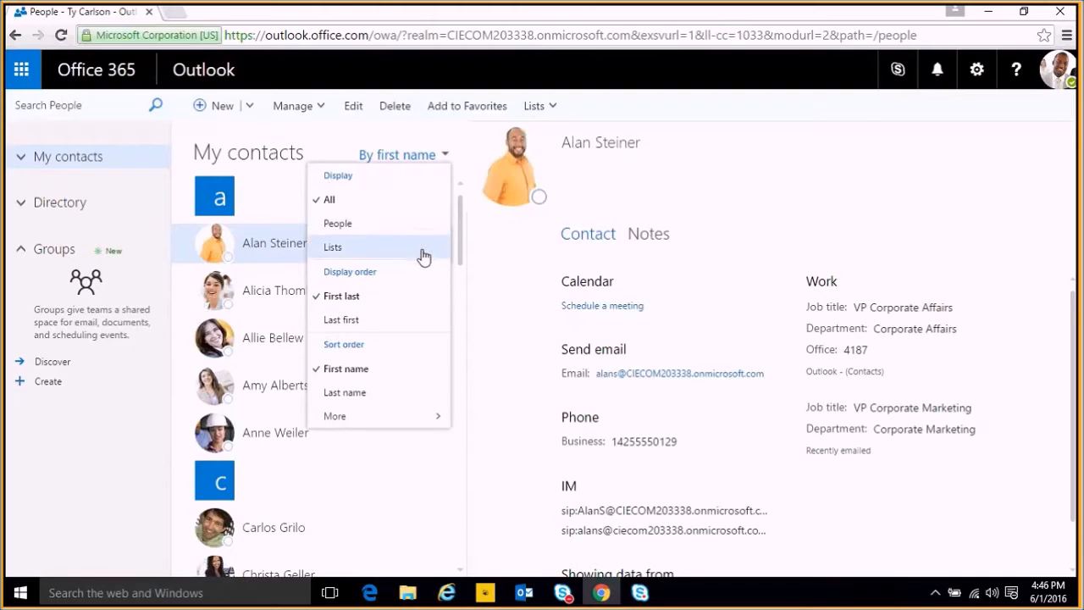
mouse_move(415, 275)
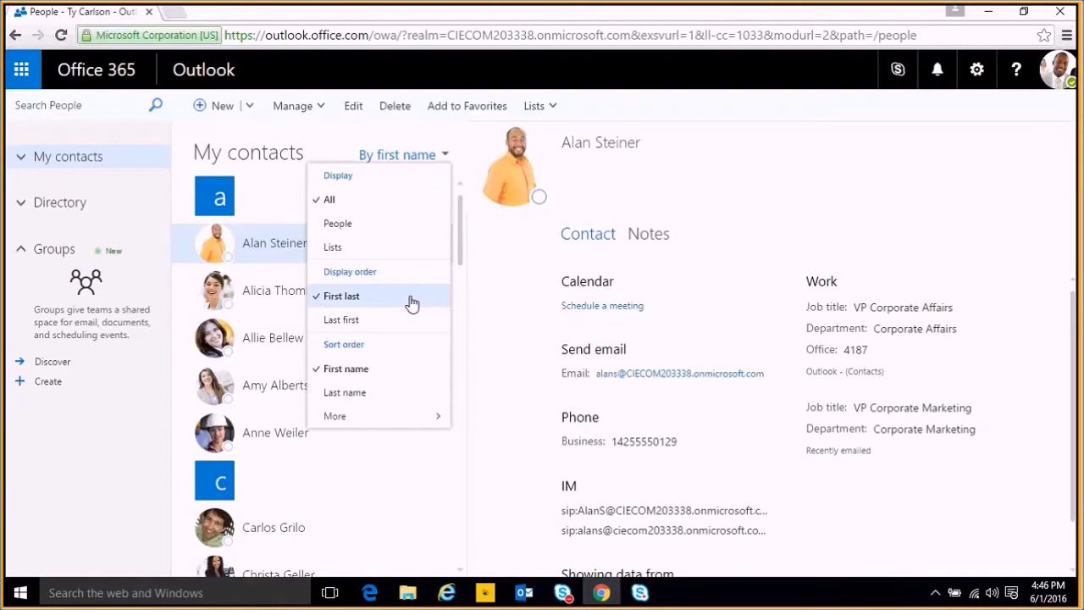
mouse_move(345, 369)
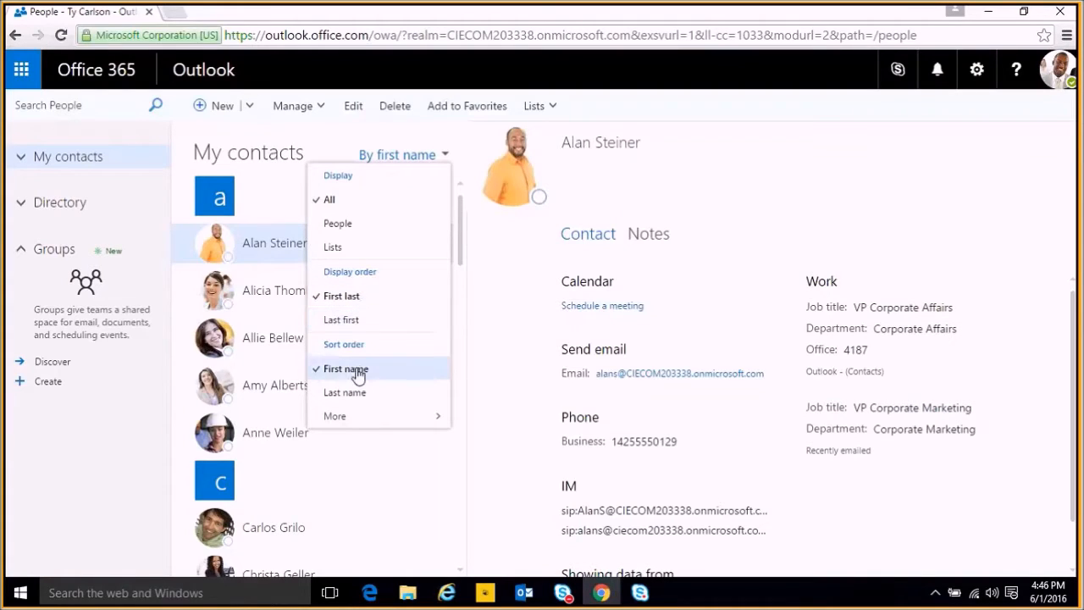
mouse_move(362, 376)
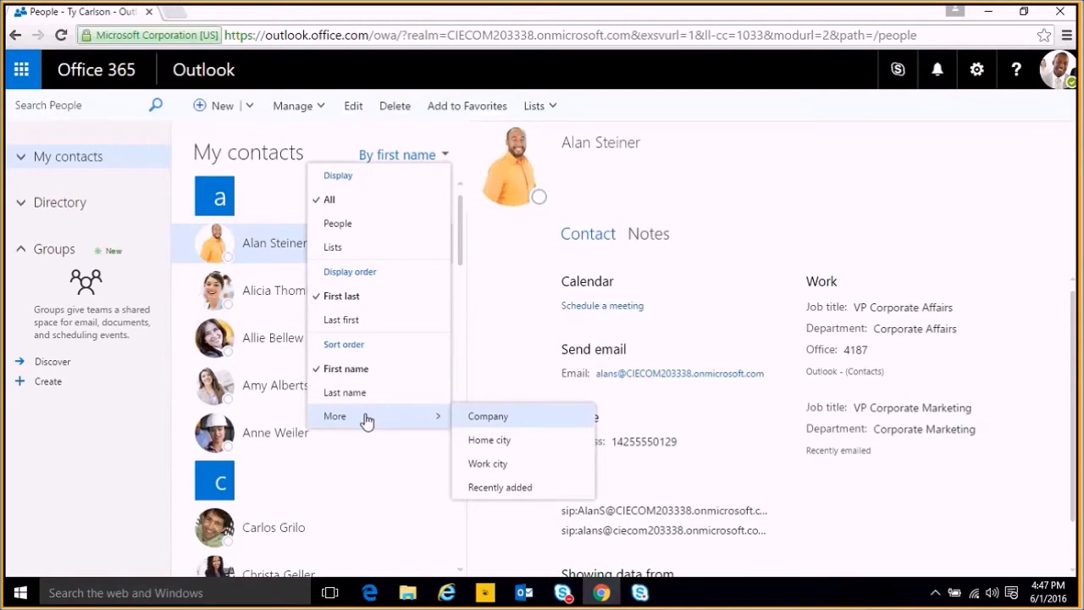
mouse_move(457, 423)
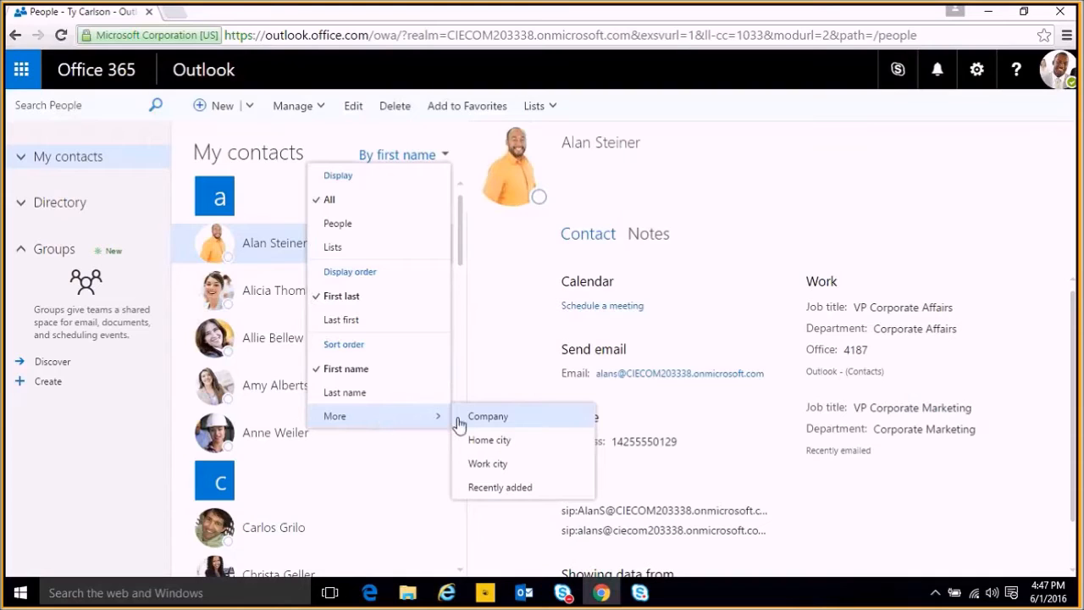
mouse_move(498, 430)
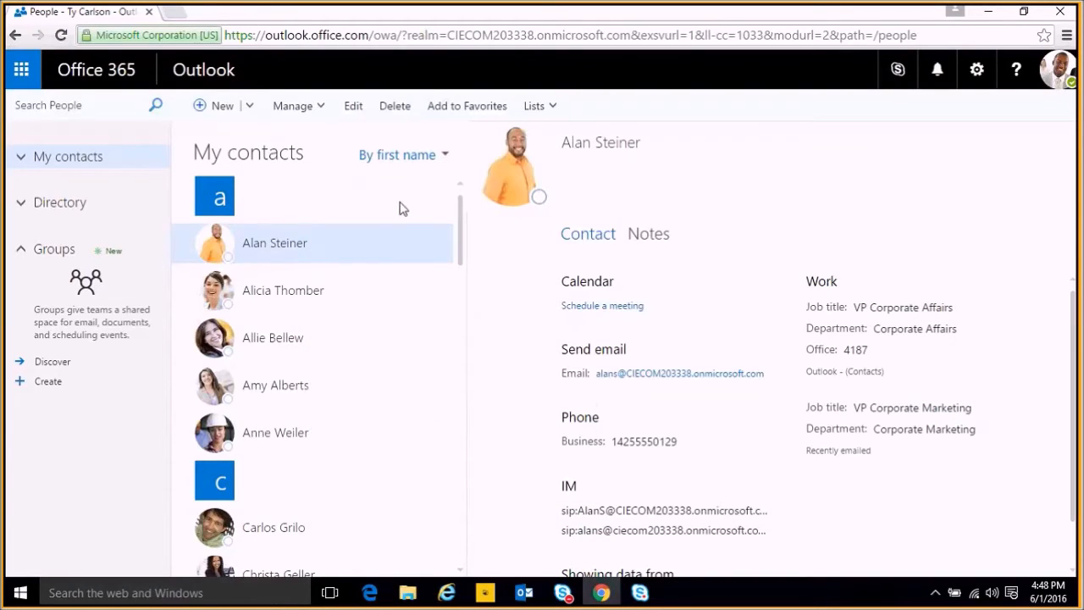
left_click(218, 197)
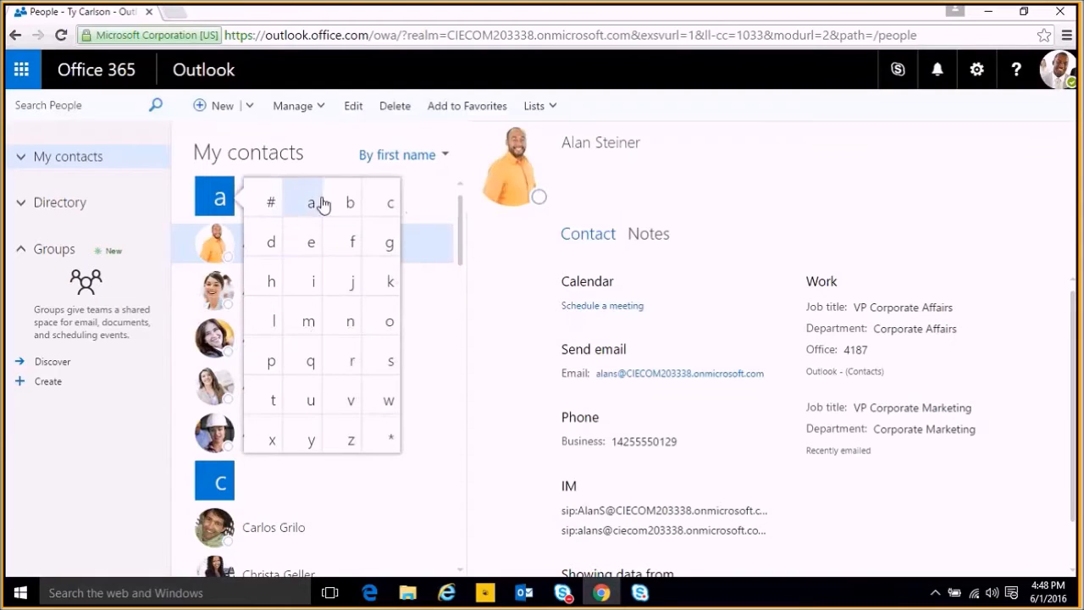
mouse_move(349, 243)
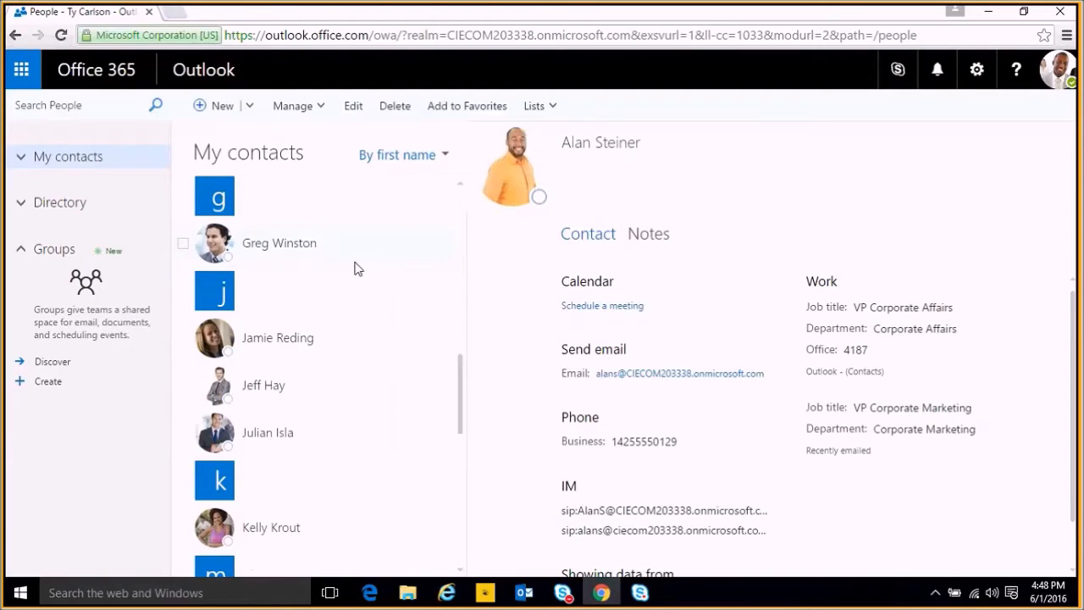
scroll("up", 3)
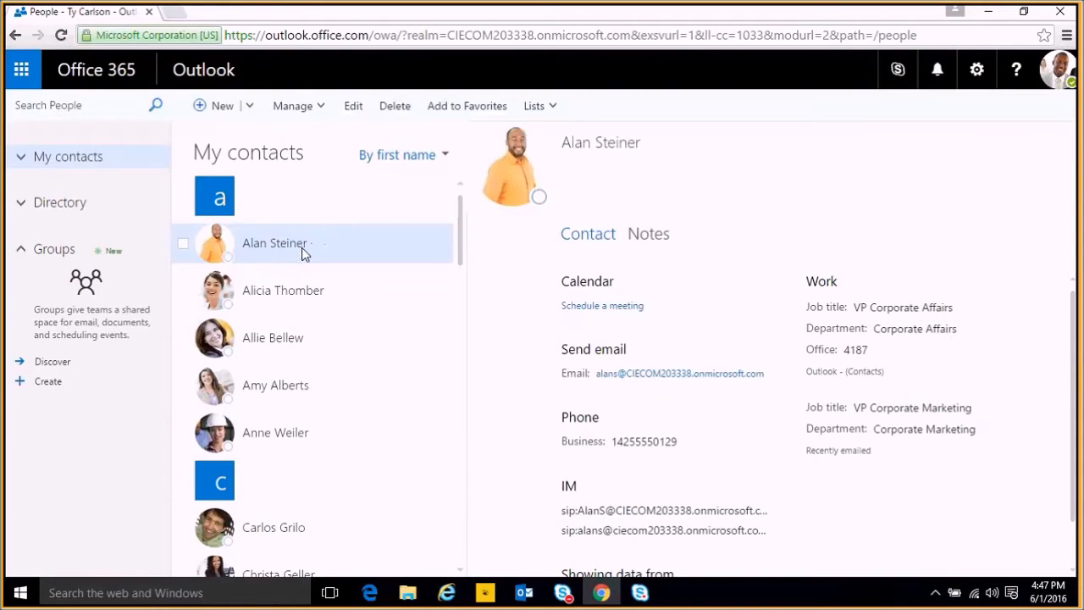
mouse_move(281, 247)
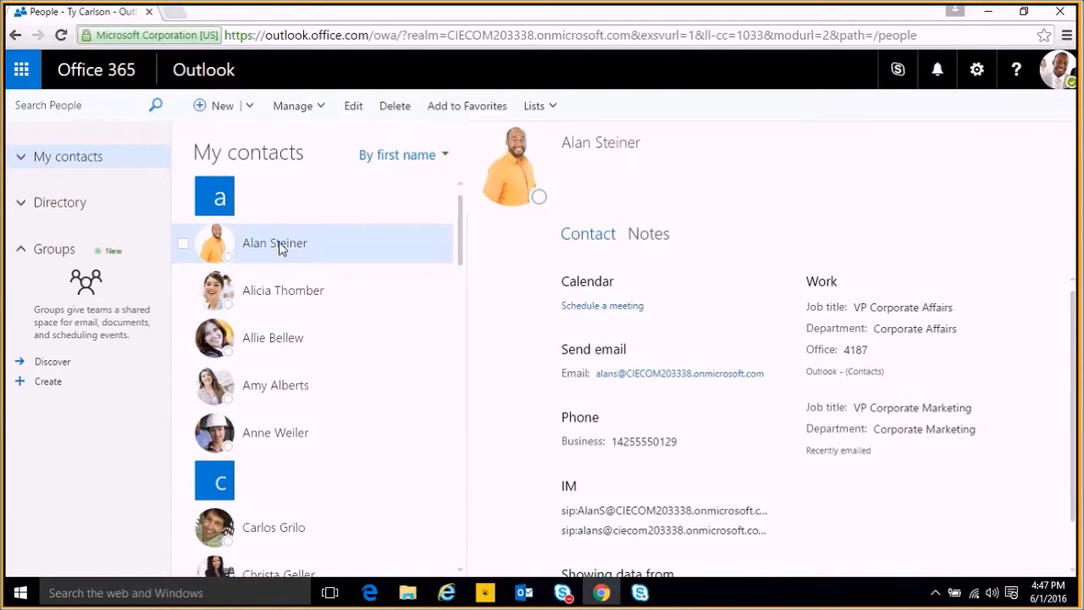
mouse_move(353, 105)
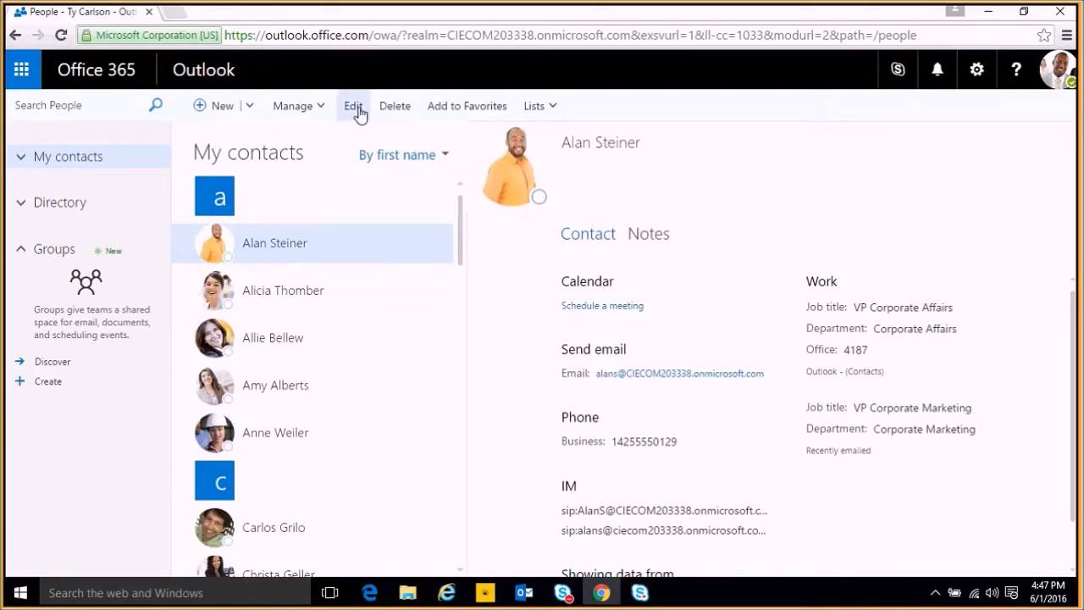
mouse_move(468, 115)
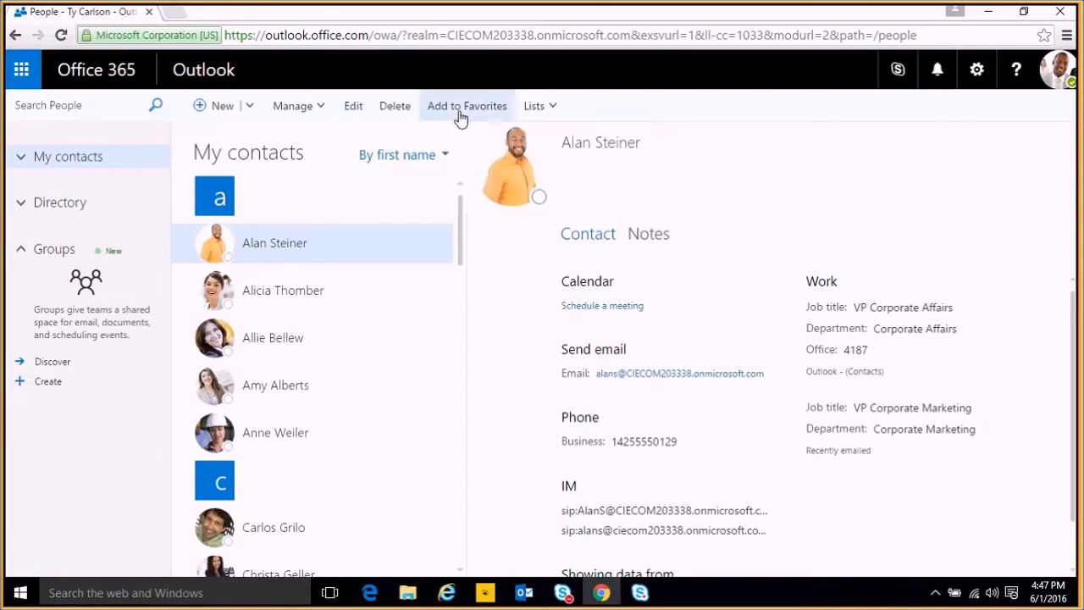
mouse_move(352, 105)
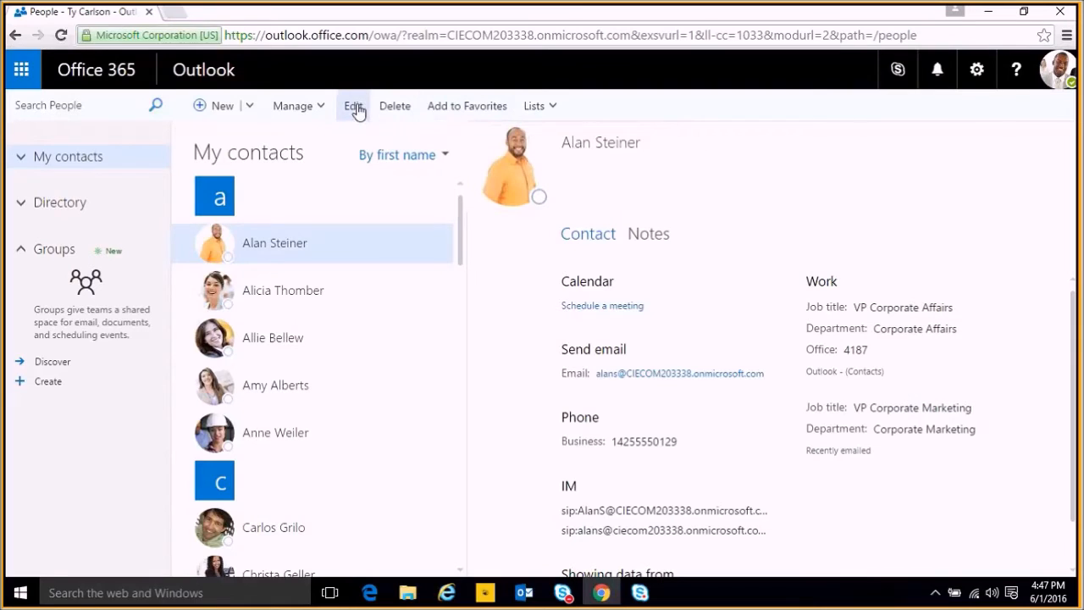
left_click(352, 105)
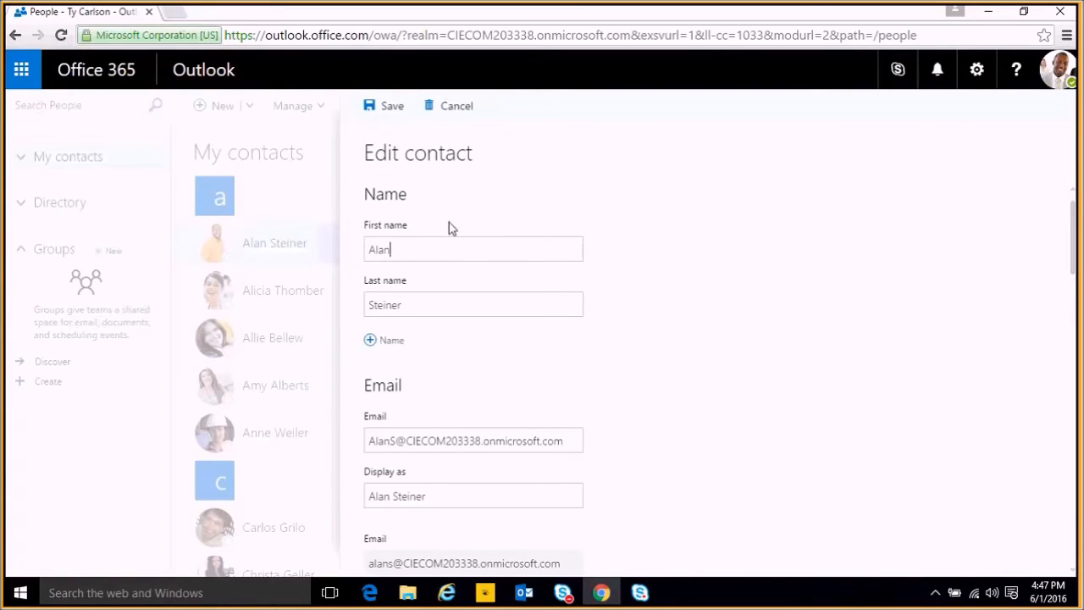
scroll("down", 3)
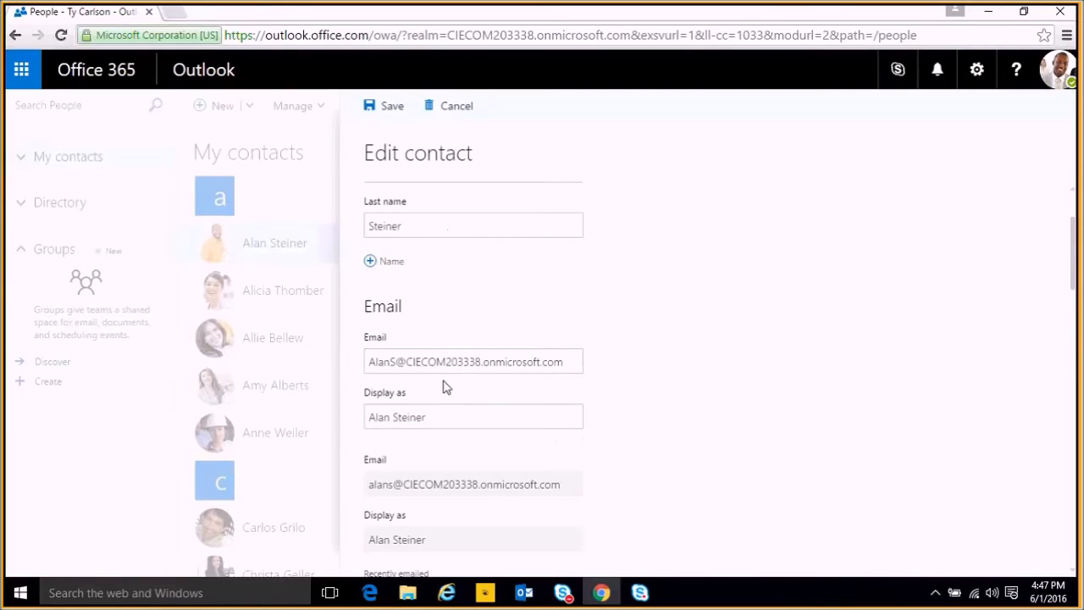
scroll("down", 3)
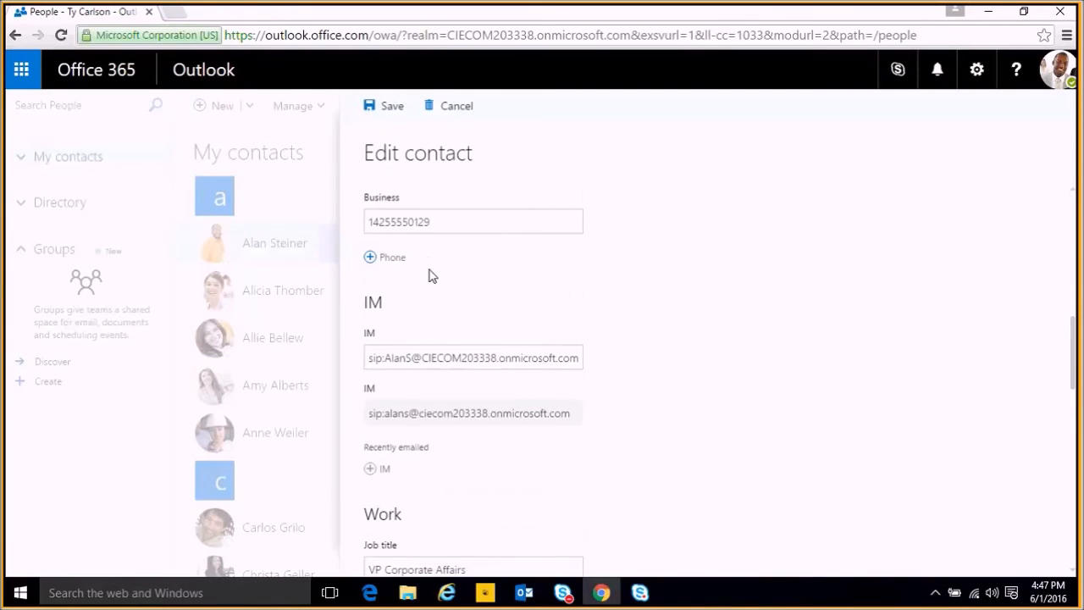
scroll("down", 3)
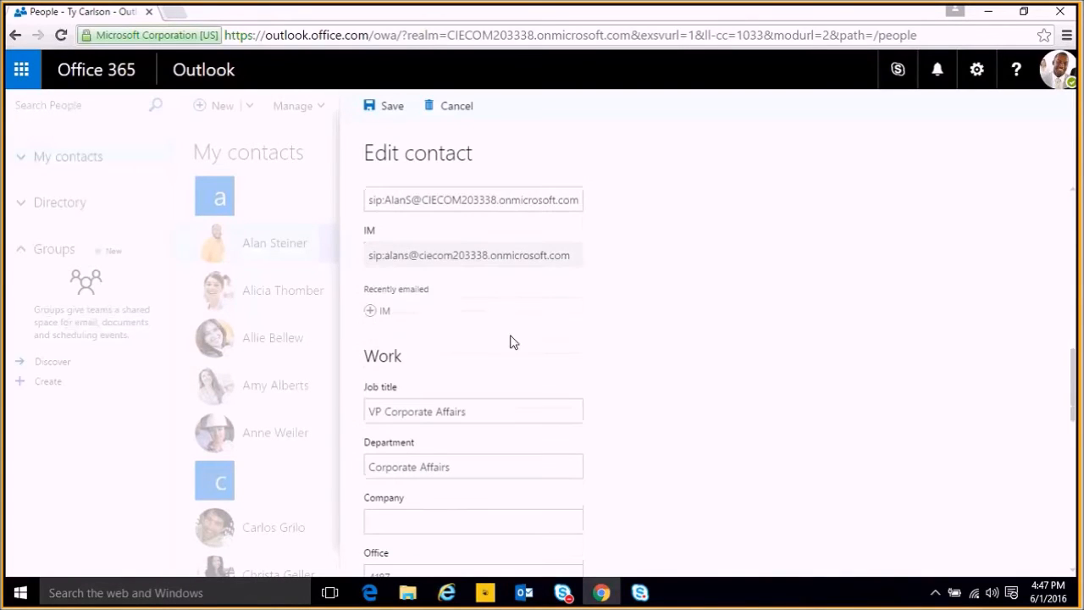
scroll("down", 3)
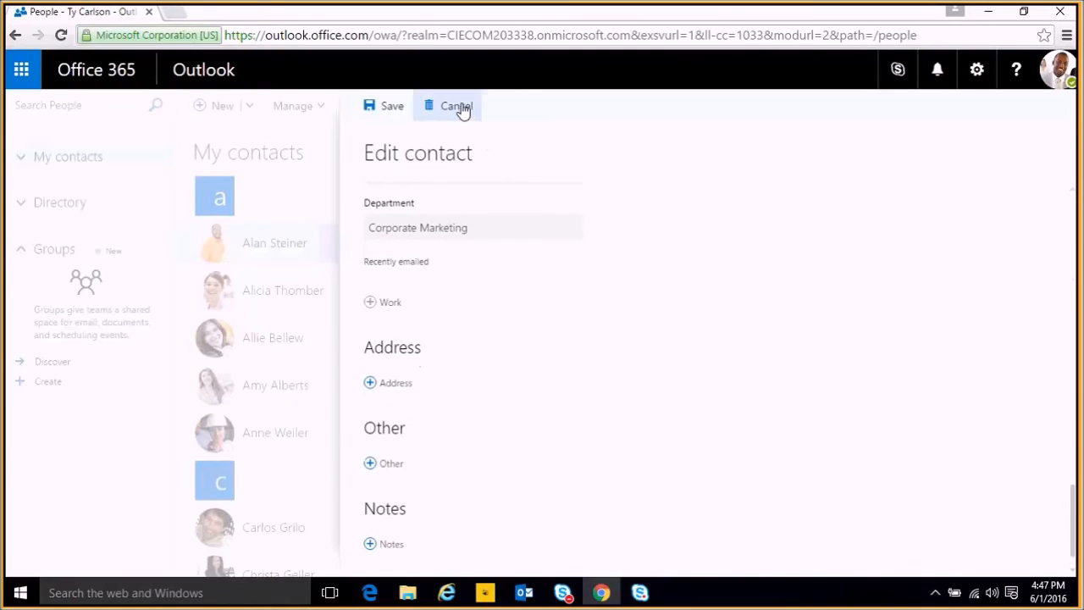
left_click(456, 105)
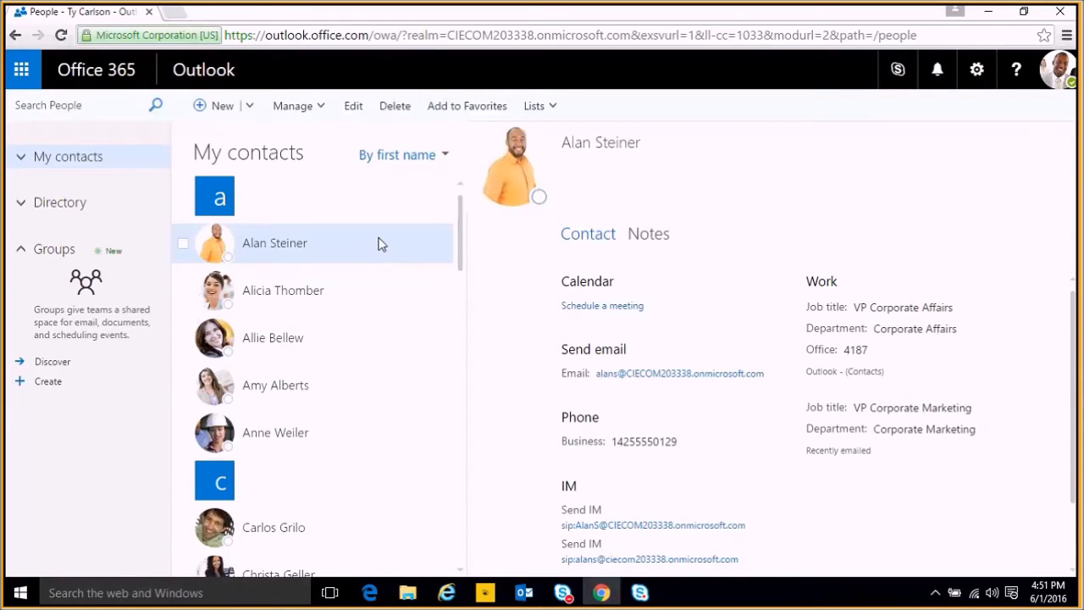
mouse_move(184, 245)
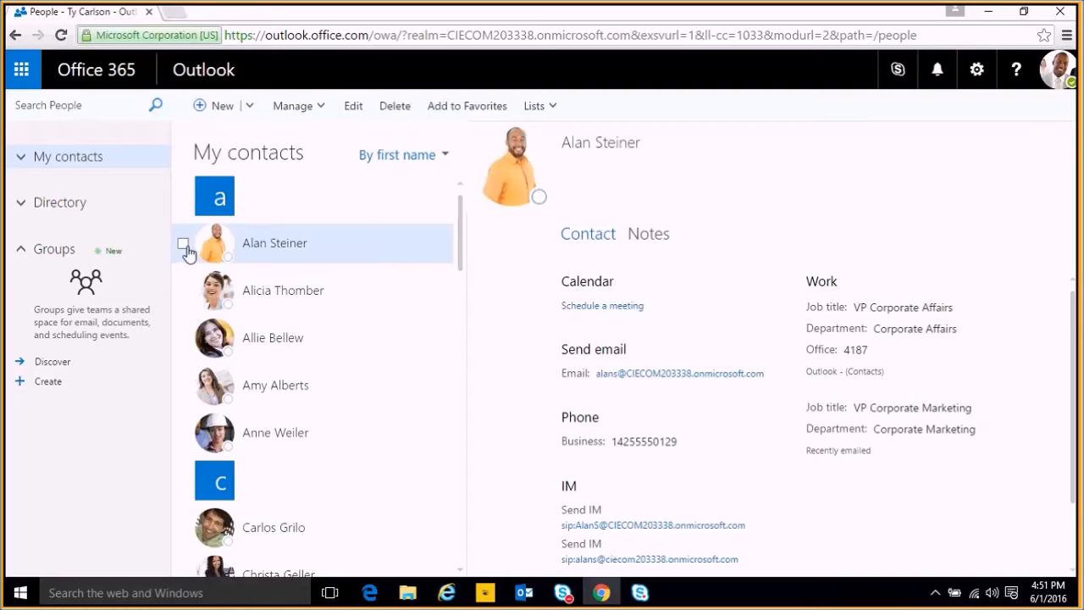
Select a second and third contact and start a new email to all three.
left_click(183, 291)
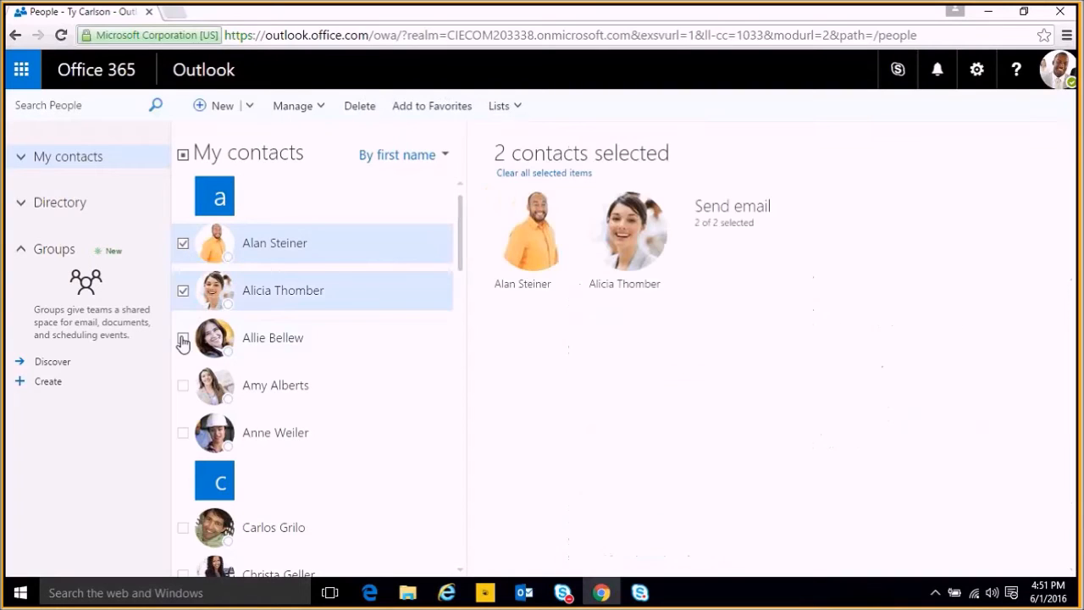
left_click(183, 339)
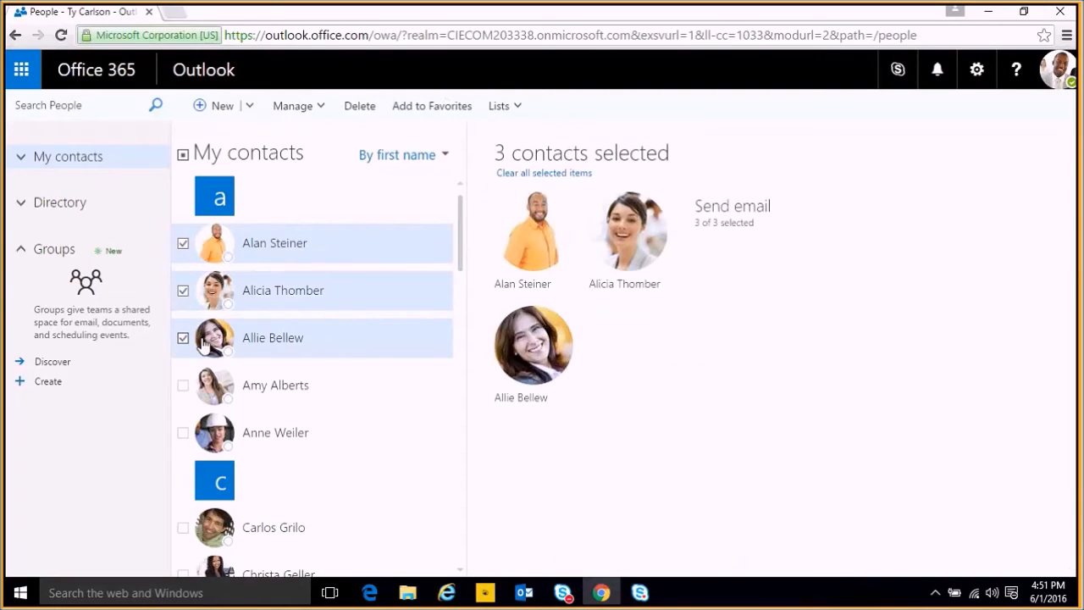
mouse_move(732, 285)
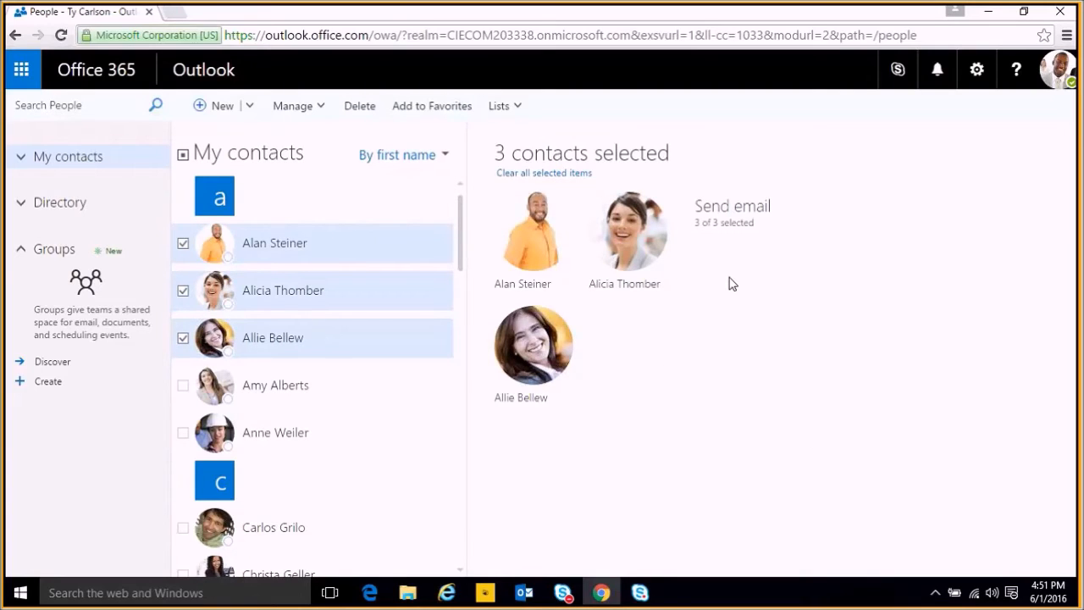
mouse_move(725, 217)
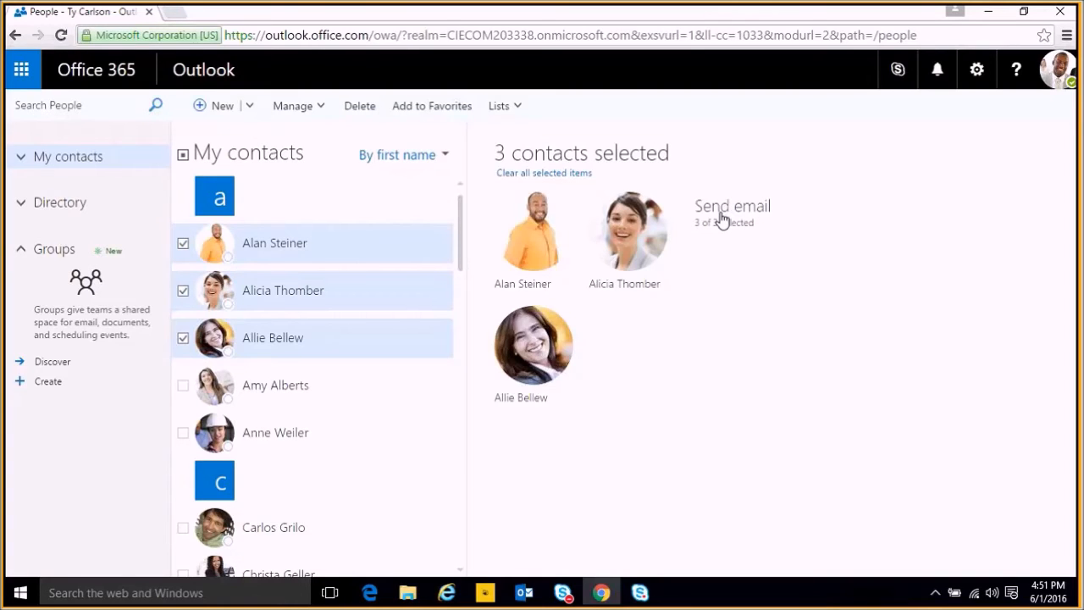
left_click(732, 207)
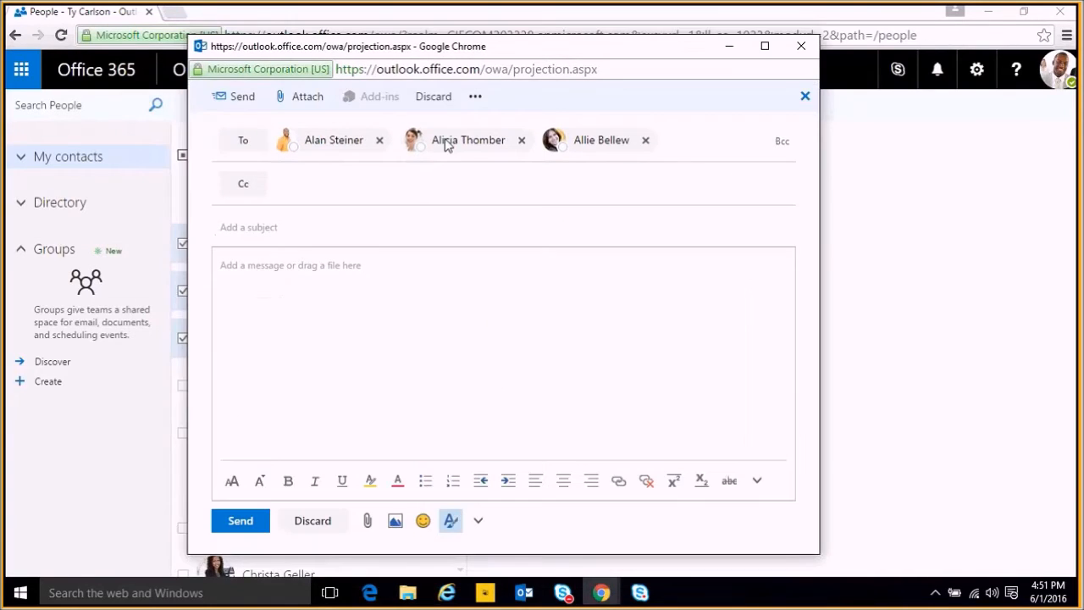
mouse_move(581, 149)
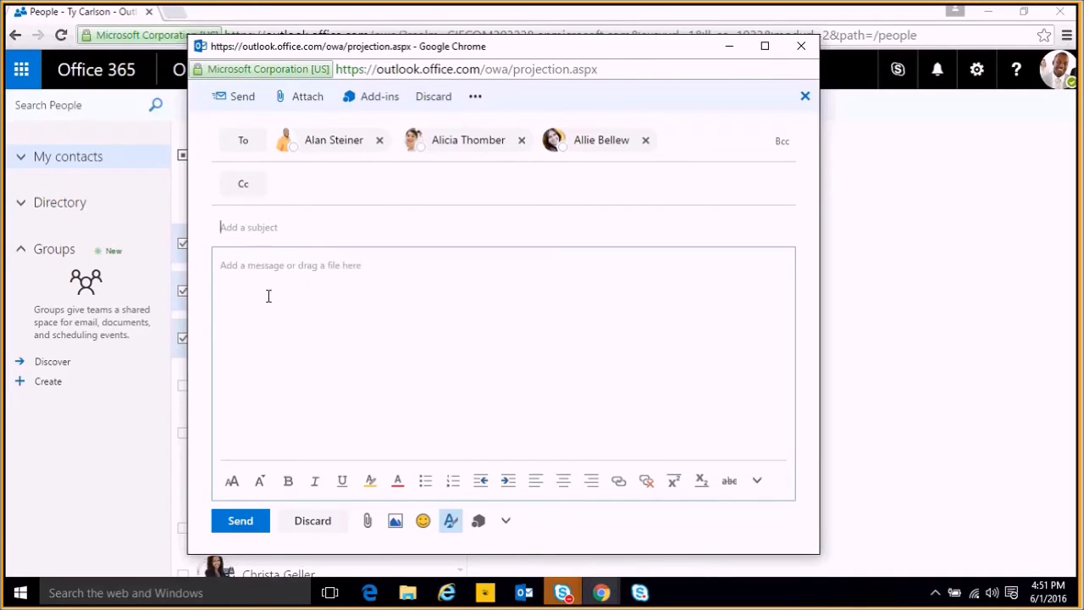
Discard the unsent email draft and return to the contacts list.
left_click(805, 95)
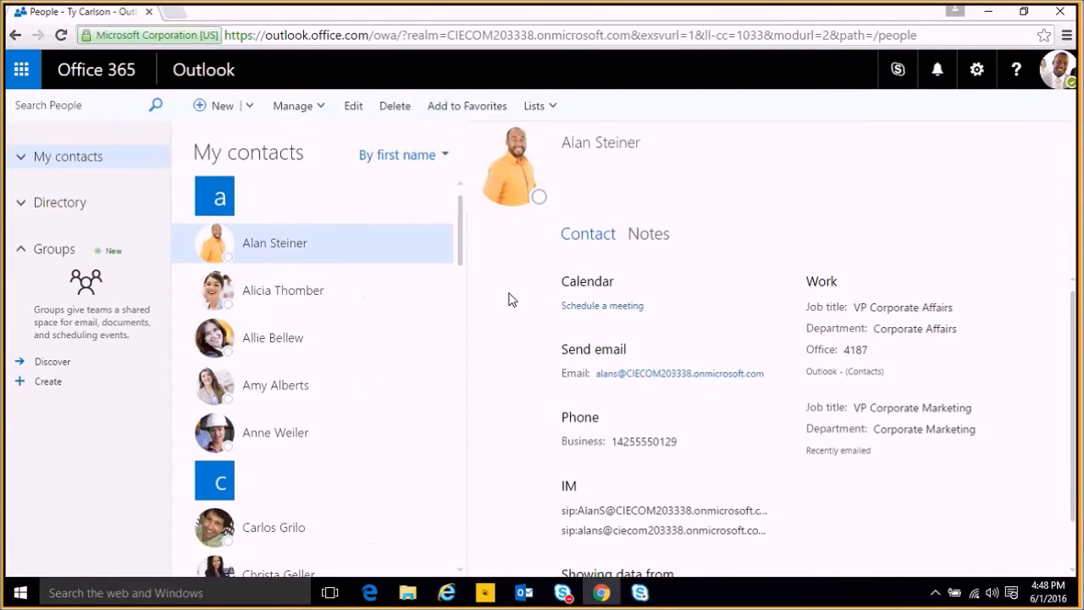
mouse_move(356, 133)
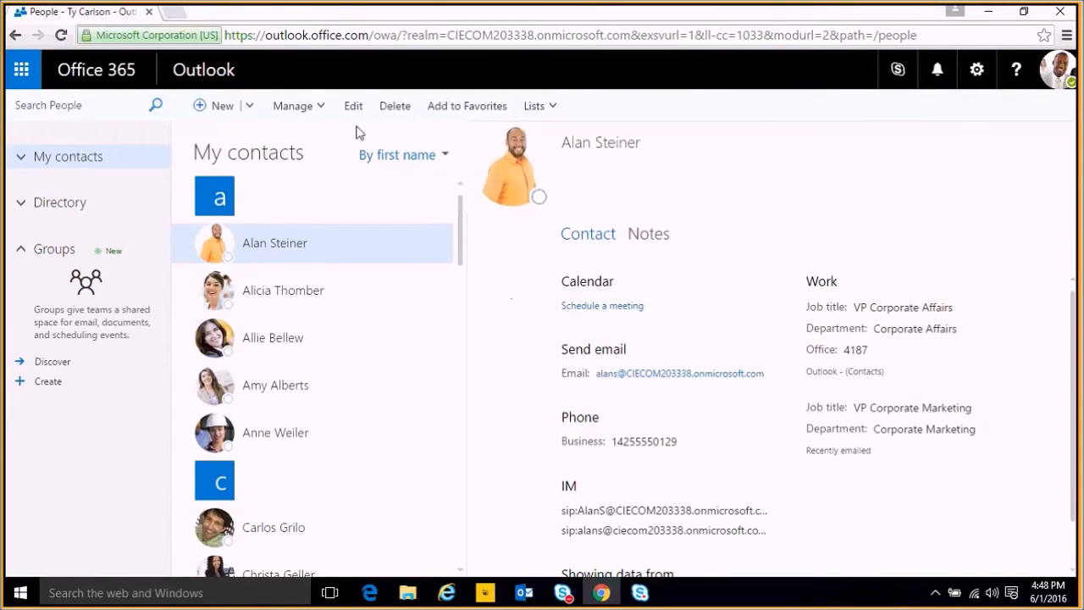
left_click(222, 105)
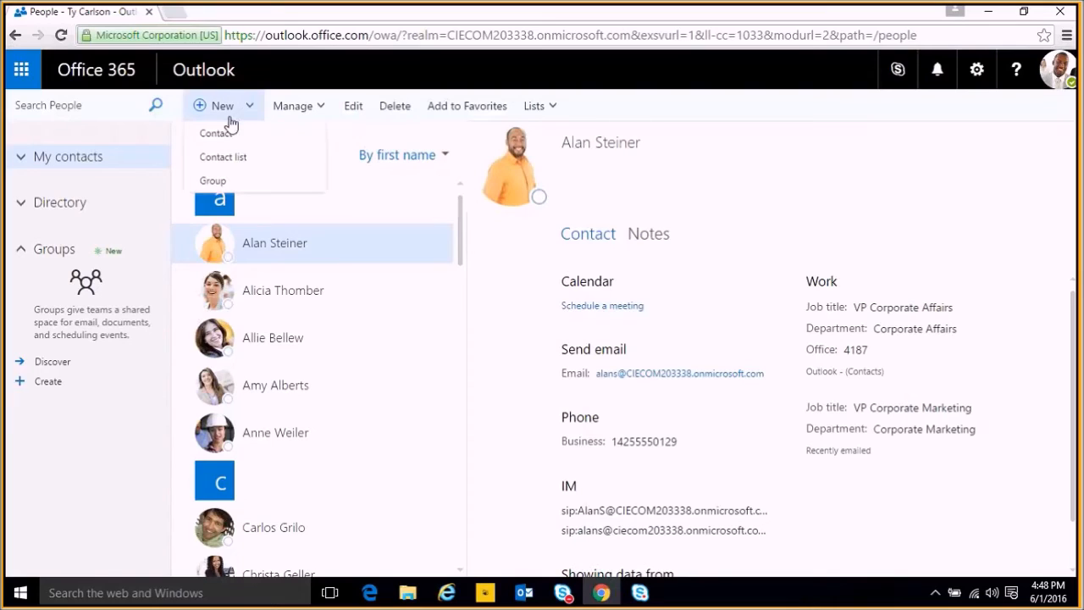
left_click(213, 132)
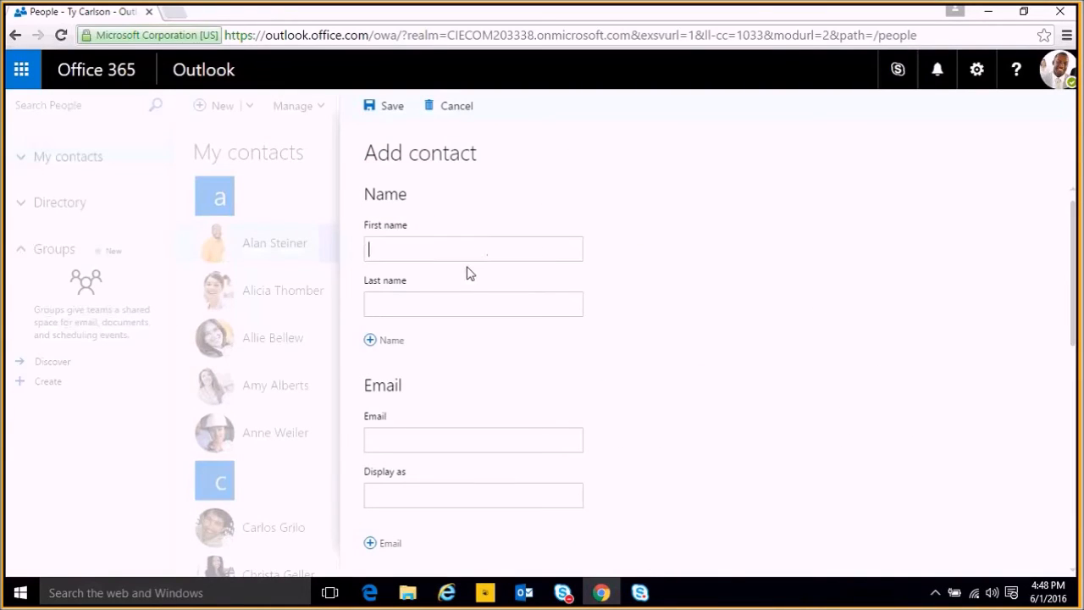
scroll("down", 3)
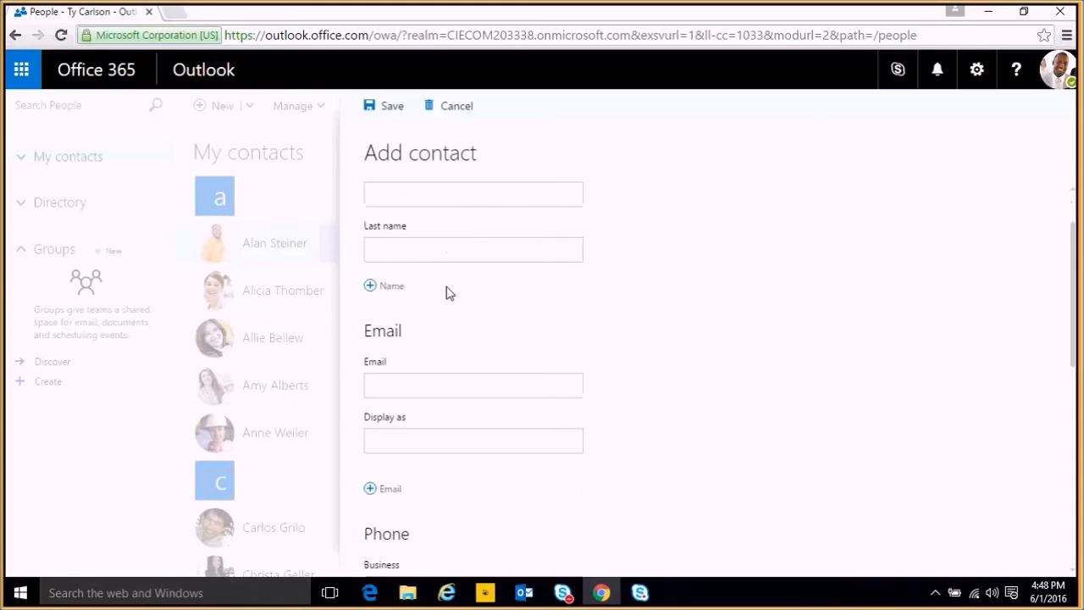
scroll("down", 3)
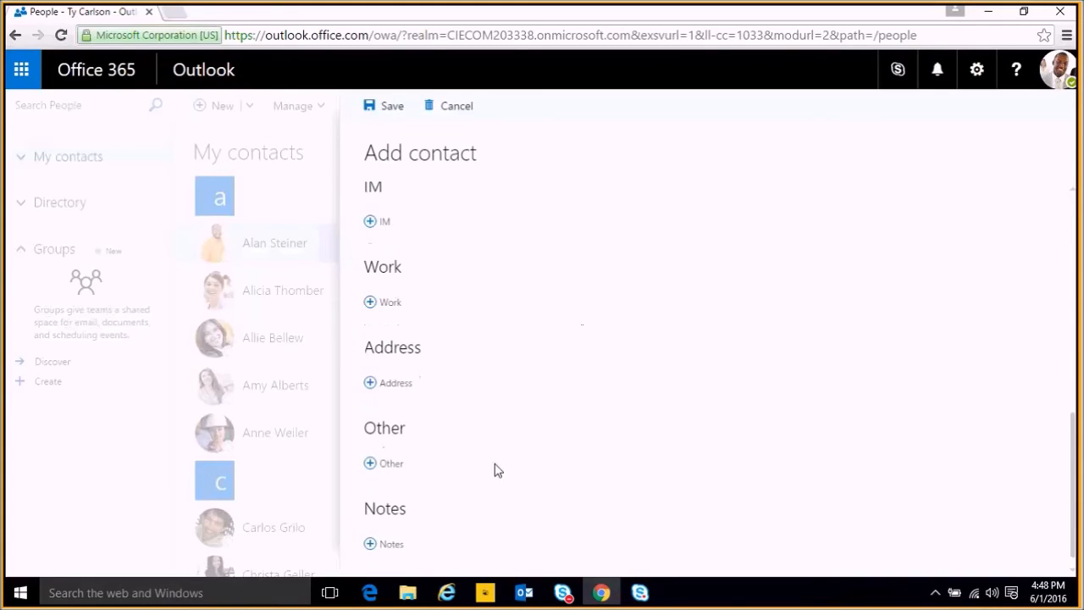
mouse_move(449, 110)
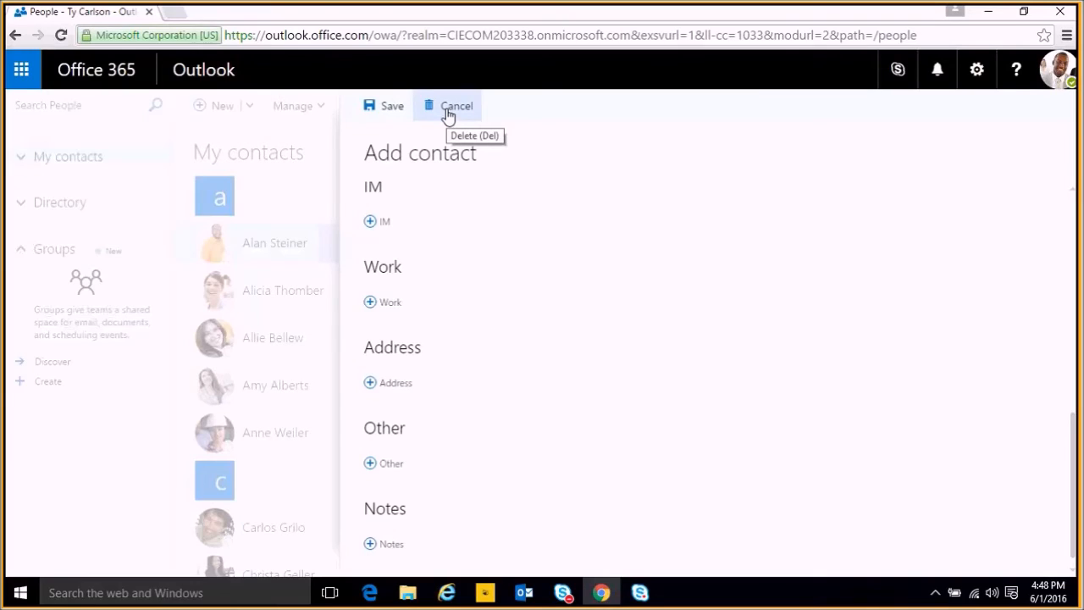
left_click(455, 105)
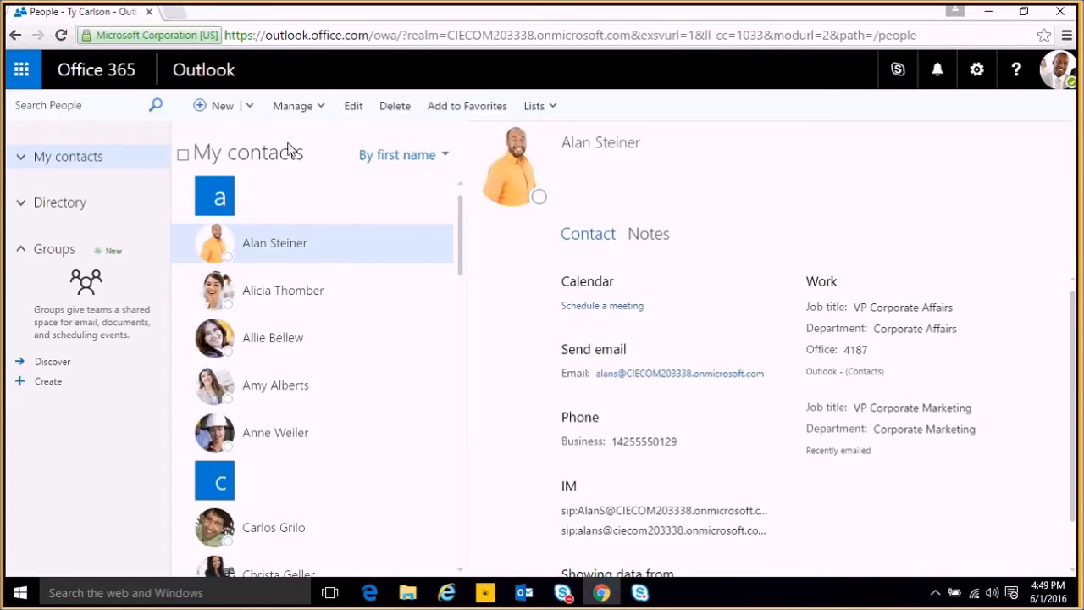
mouse_move(413, 247)
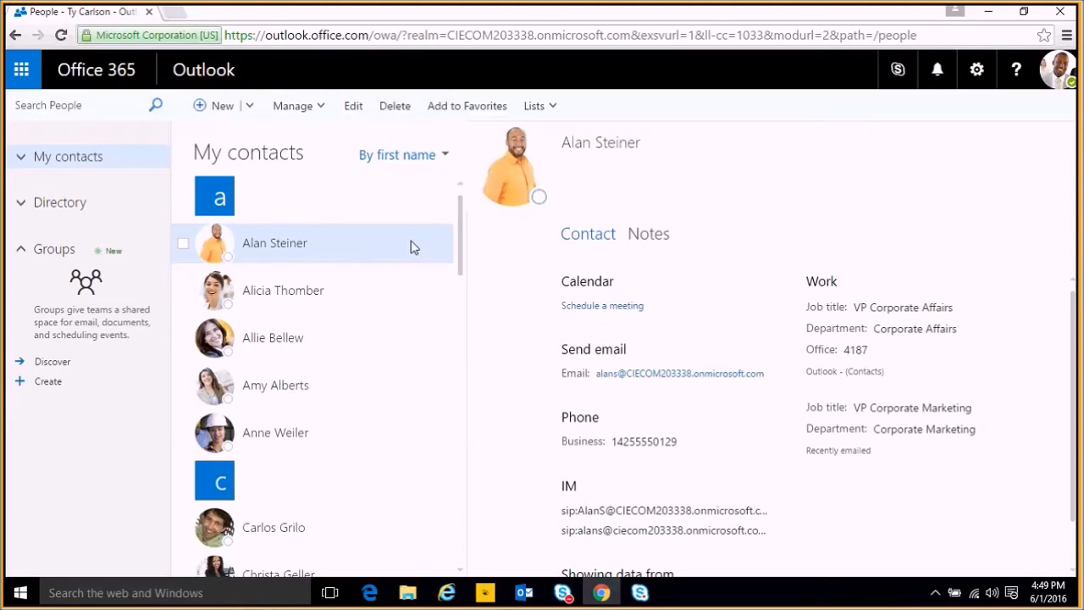
mouse_move(312, 217)
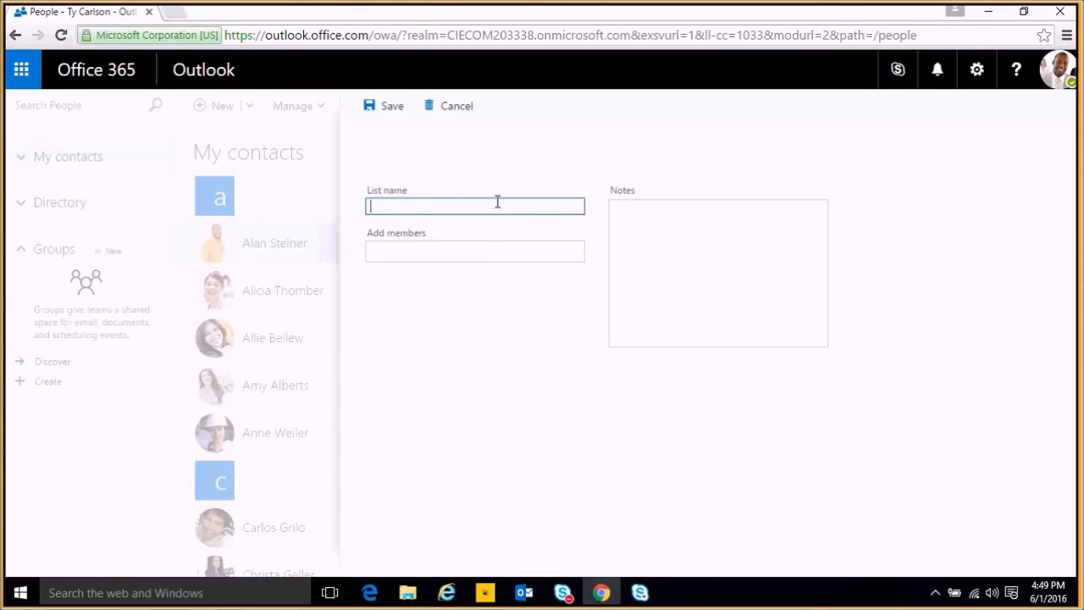
Name the new contact list 'Party Planning Committee'.
type("Par")
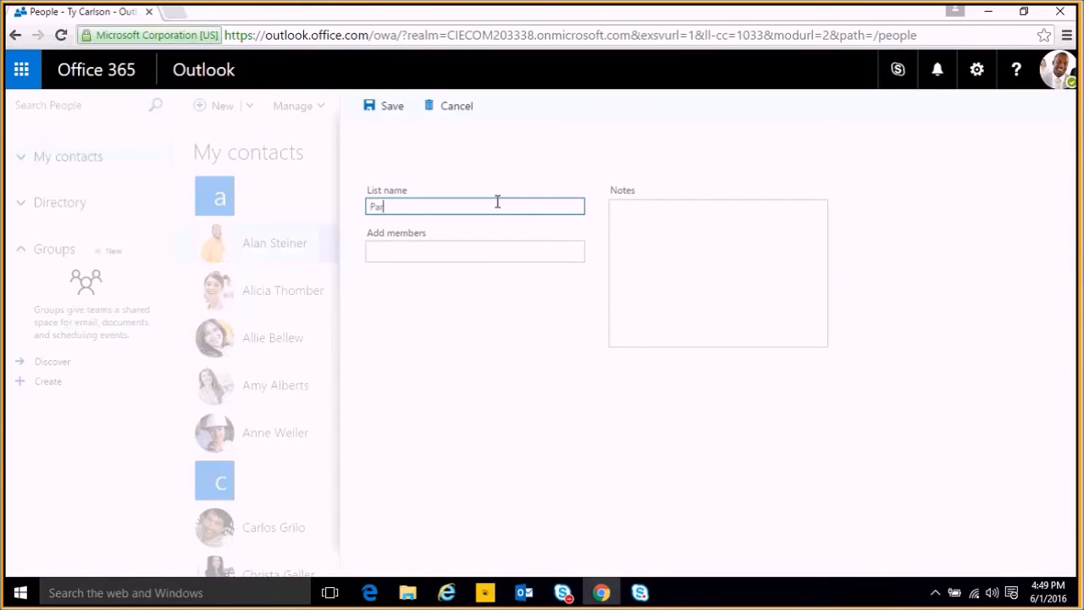
key("Backspace")
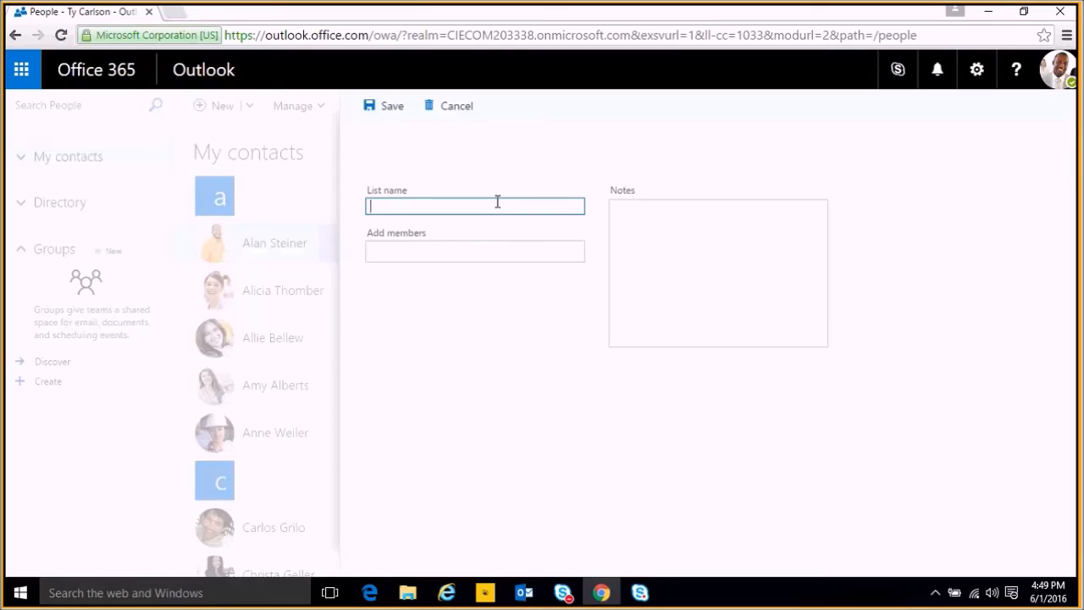
type("Party Planning Committee")
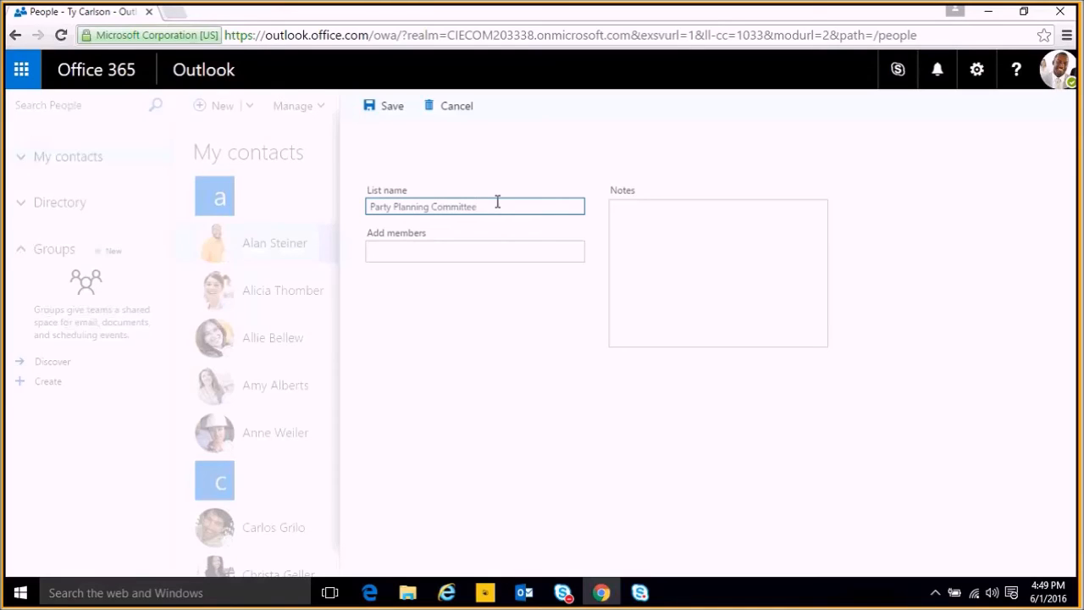
left_click(475, 250)
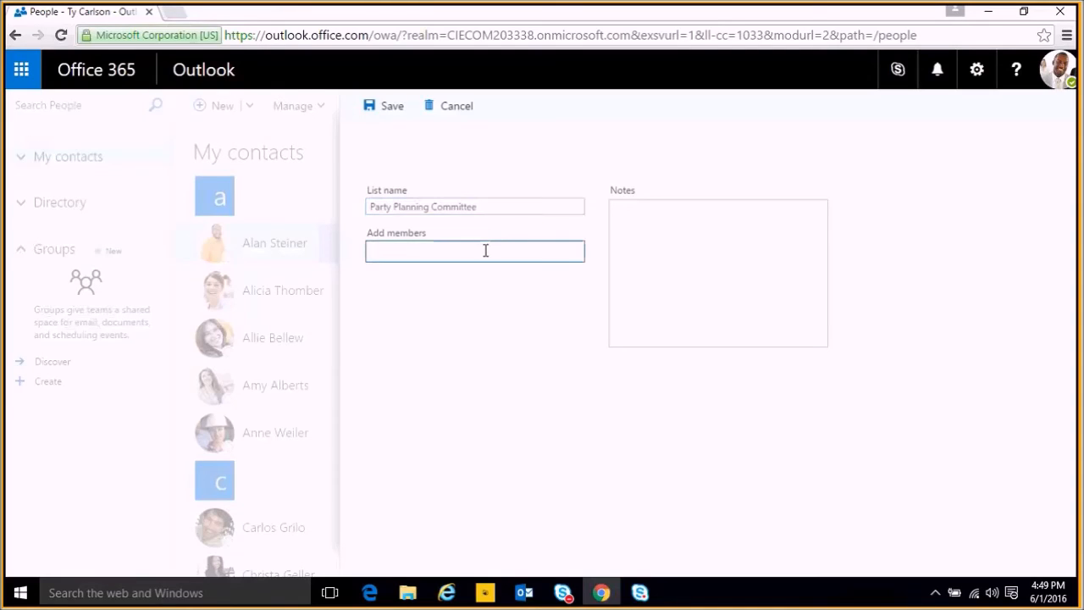
Add members found by searching 'alan' and 'ver', then save the list.
type("alan")
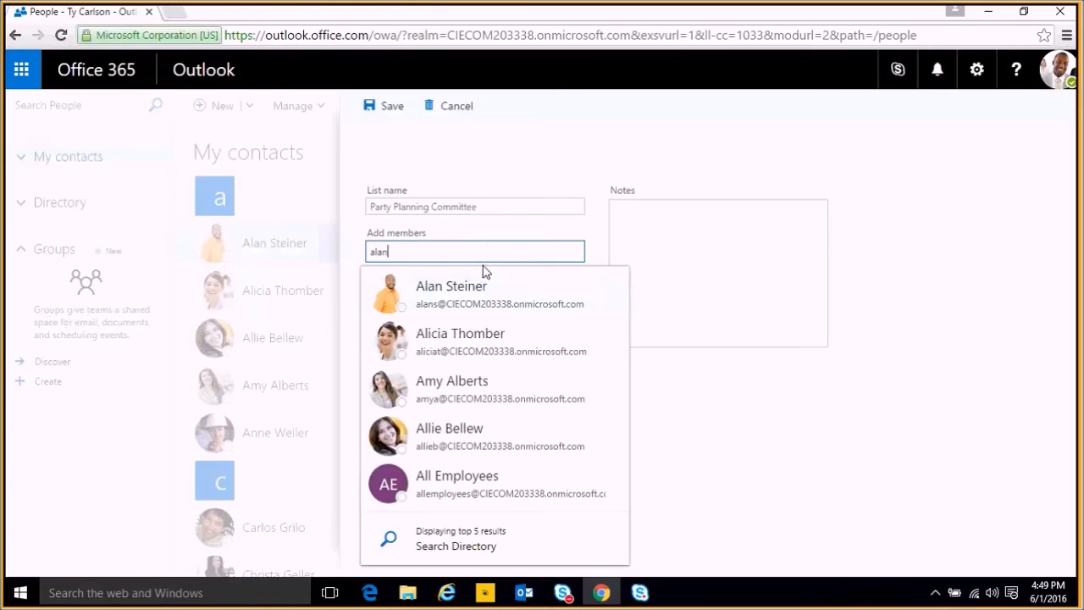
left_click(450, 295)
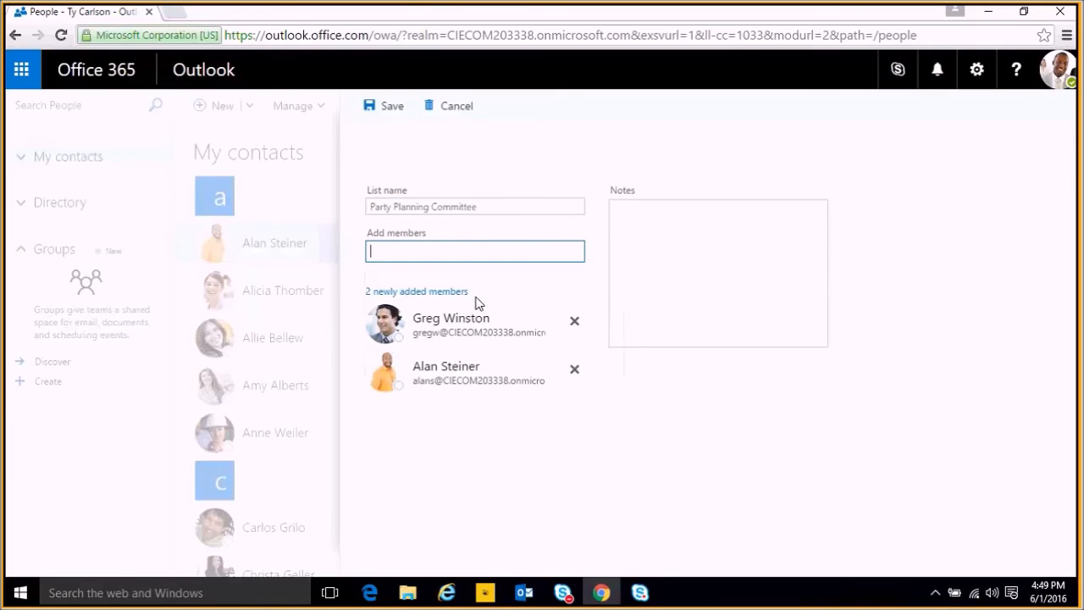
type("ver")
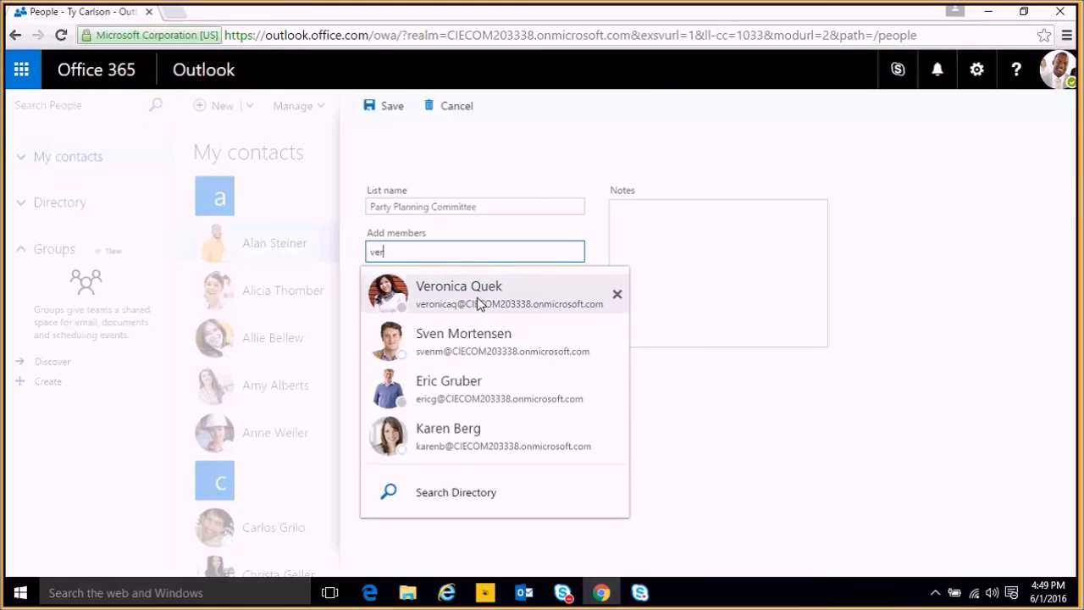
left_click(459, 295)
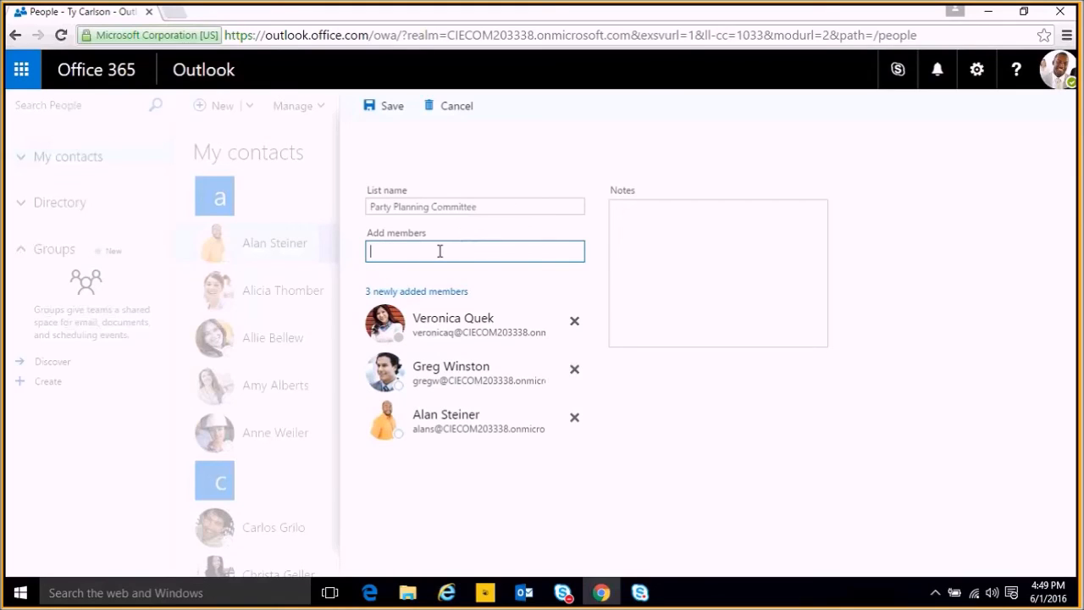
mouse_move(463, 254)
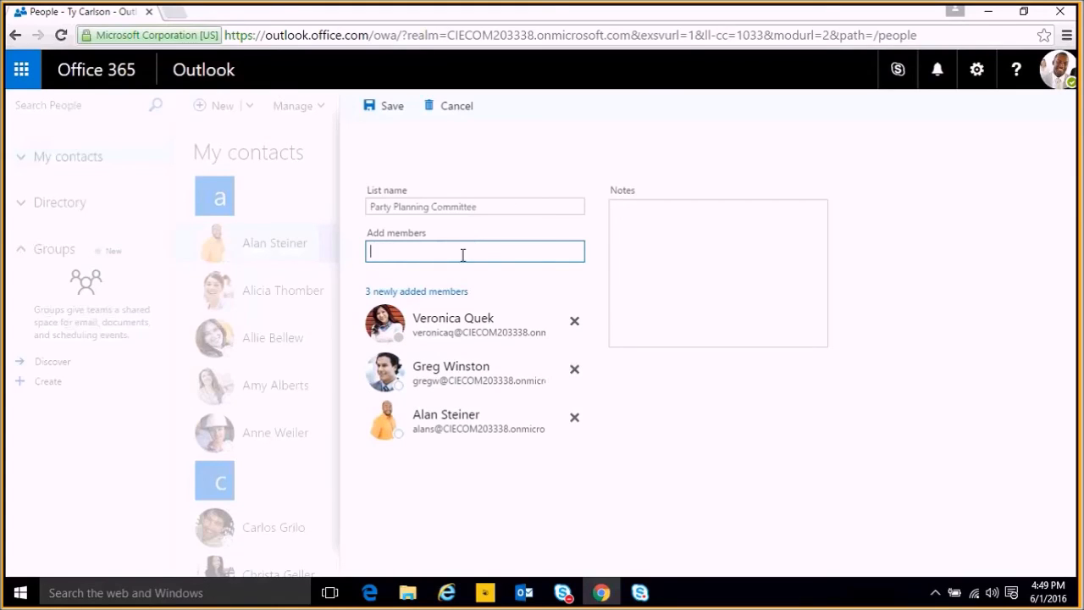
left_click(718, 271)
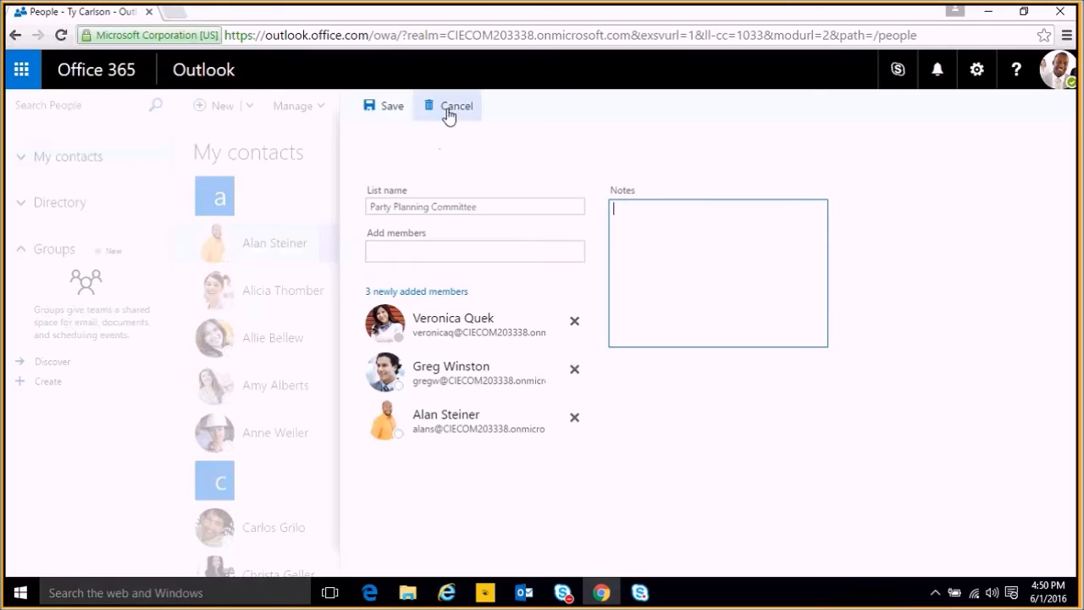
left_click(392, 105)
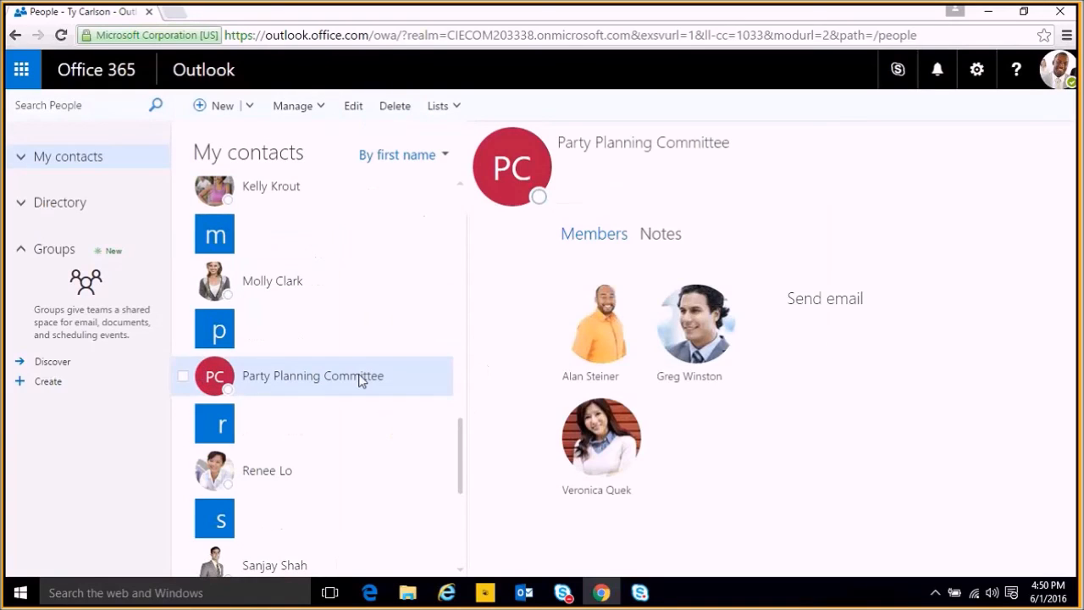